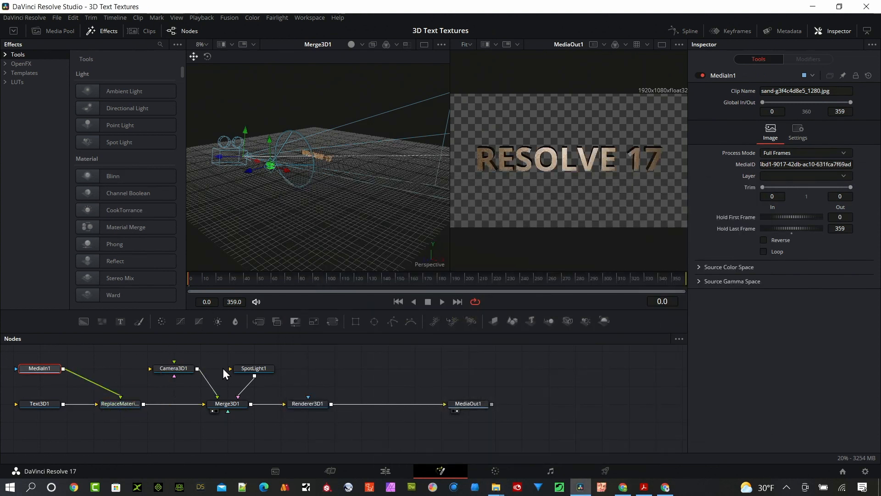
# Extend the Fusion Composition clip to 15 seconds via Change Clip Duration and enter the Fusion page
pyautogui.click(384, 469)
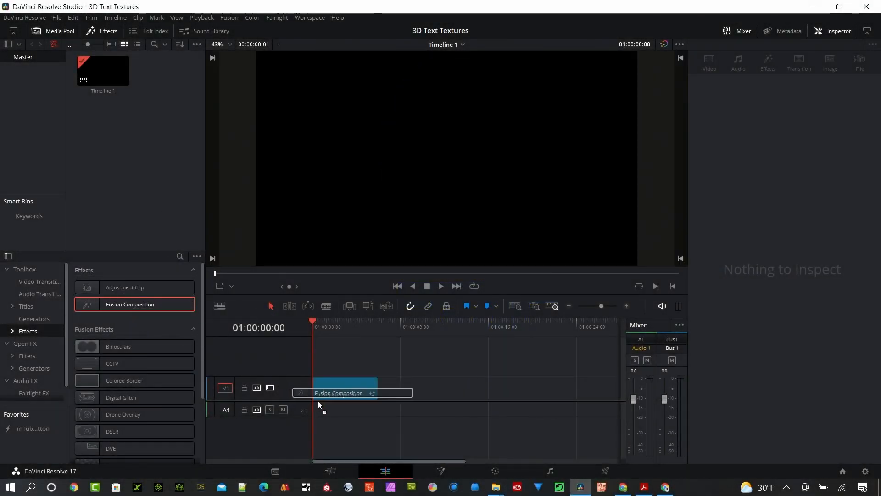
pyautogui.click(346, 392)
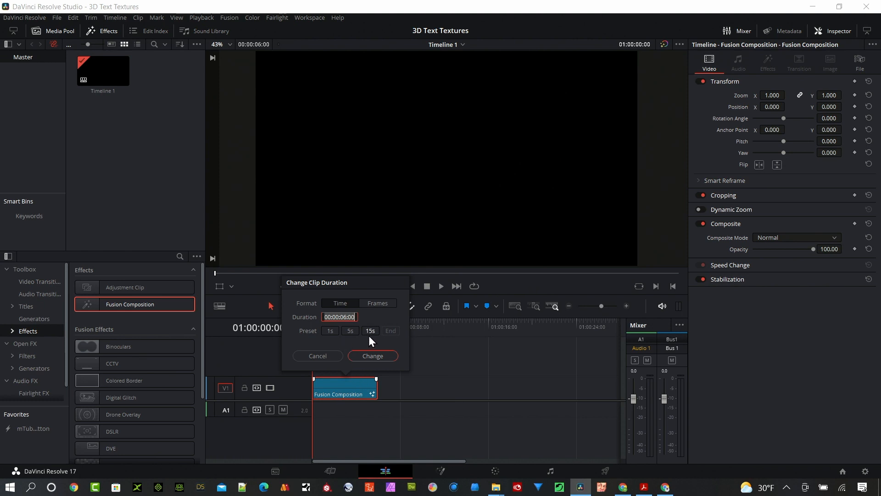
pyautogui.click(370, 331)
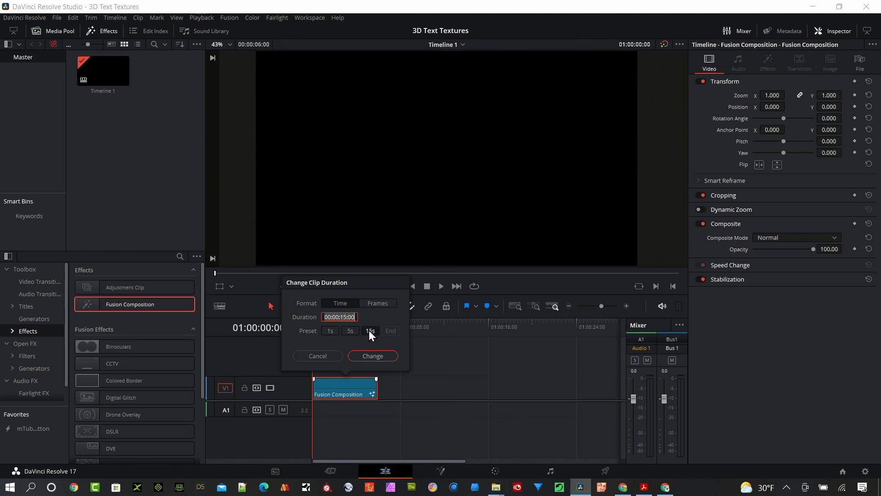
pyautogui.click(372, 356)
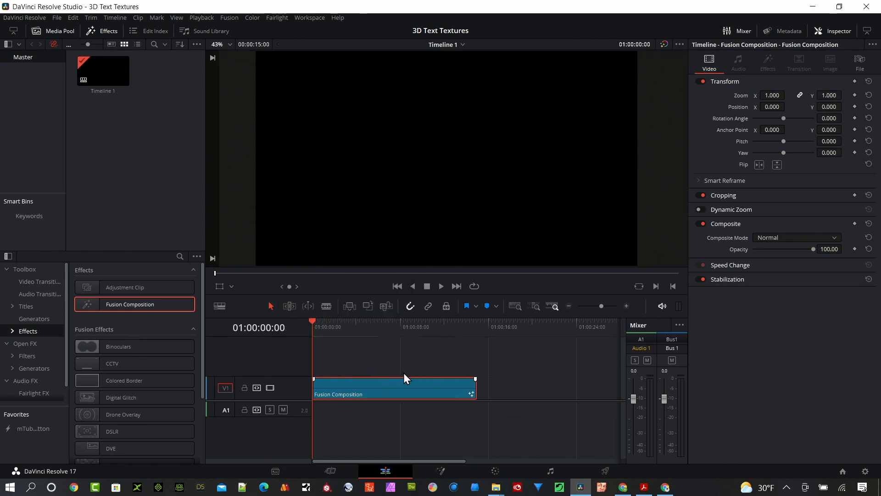
pyautogui.moveTo(444, 476)
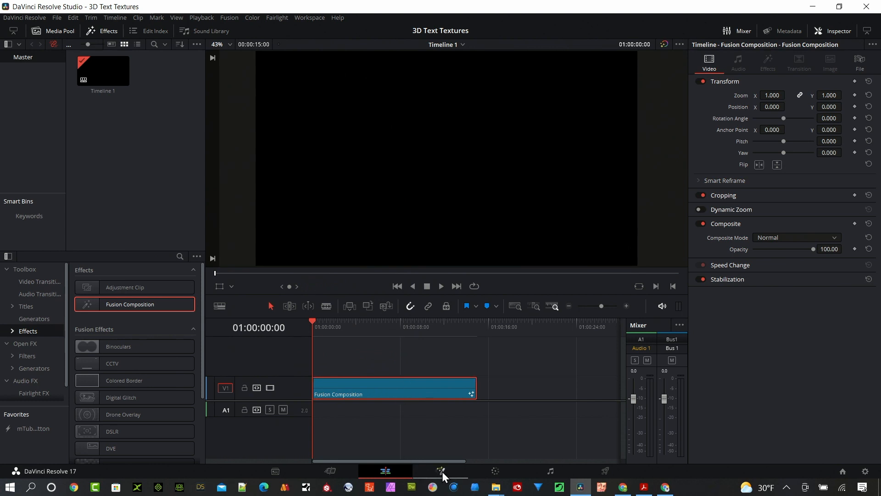
pyautogui.click(440, 471)
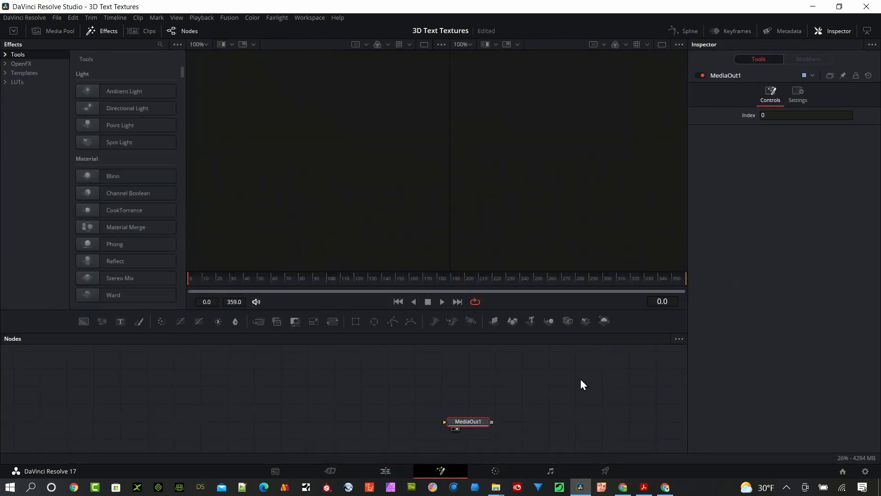
pyautogui.moveTo(530, 325)
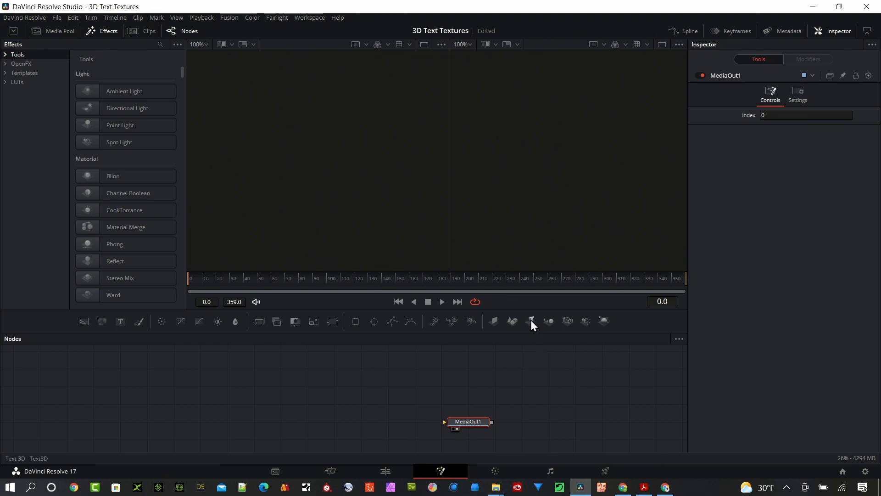
# Add Text3D and Camera3D nodes and feed the Merge3D scene through Renderer3D to MediaOut1
pyautogui.click(120, 321)
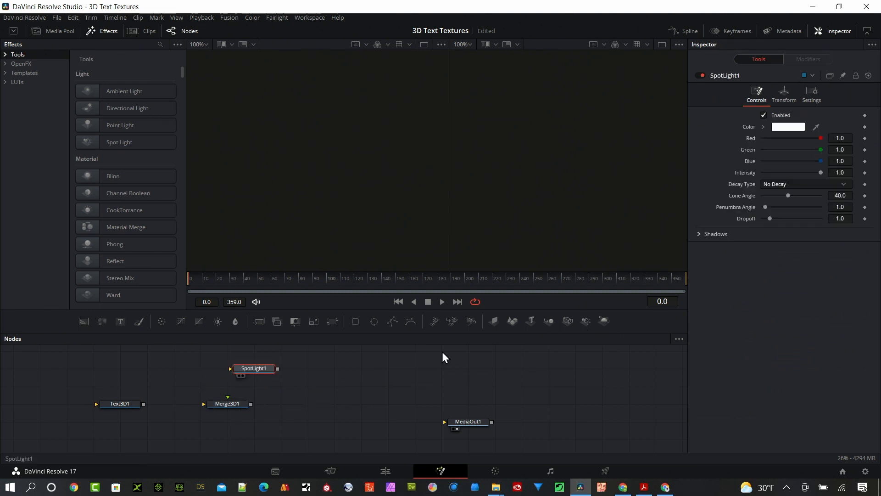
pyautogui.click(604, 321)
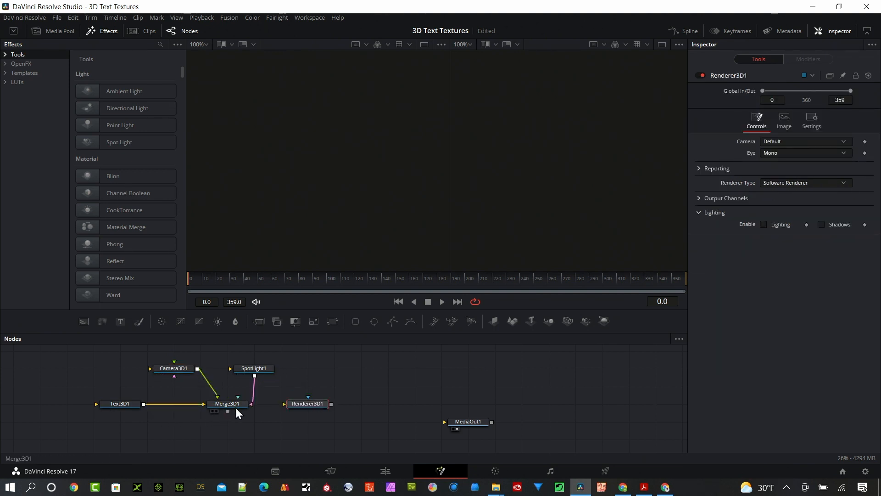
pyautogui.click(307, 404)
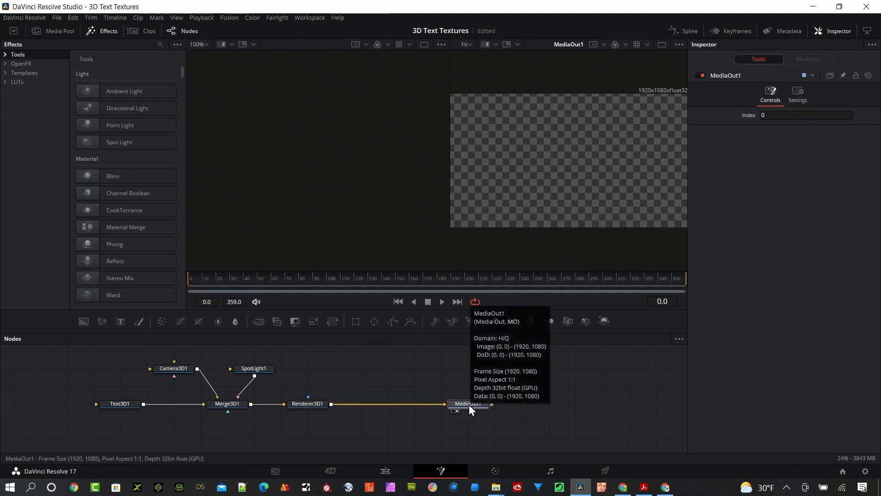
# Set the Text3D content to 'RESOLVE 17' and load Merge3D1 into the left viewer
pyautogui.click(118, 404)
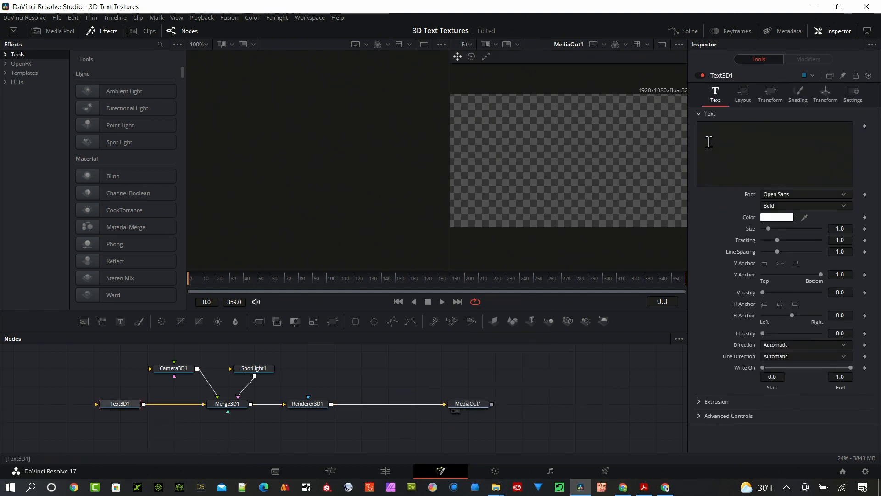
pyautogui.click(775, 153)
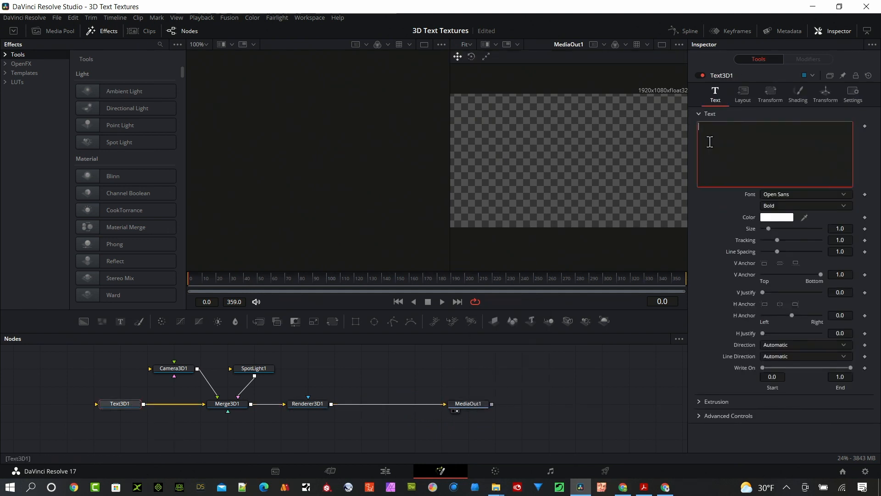
pyautogui.write('RESOLVE 1')
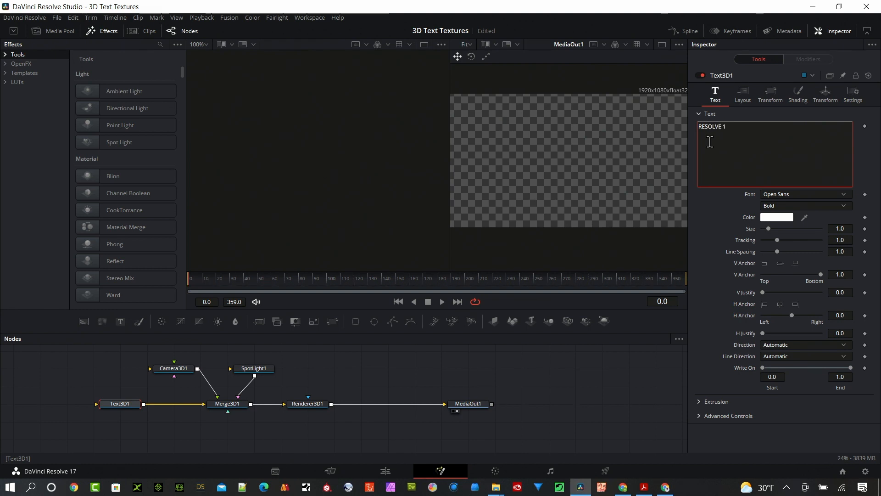
pyautogui.write('7')
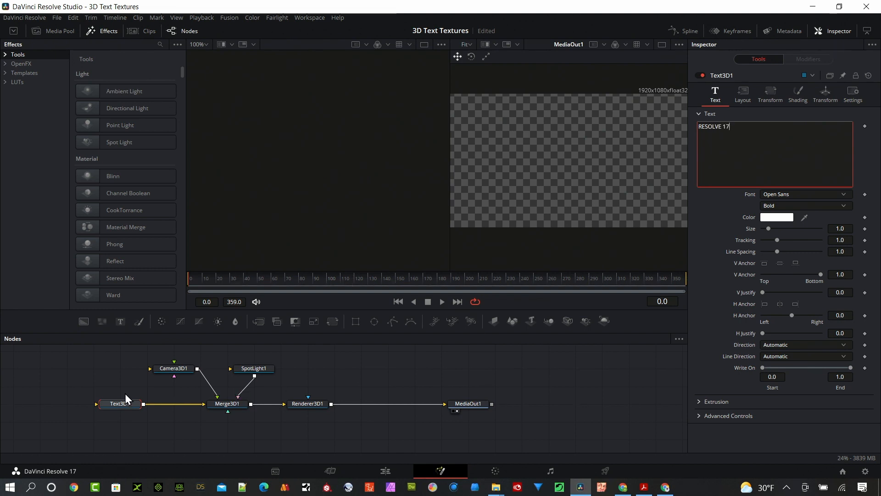
pyautogui.click(226, 404)
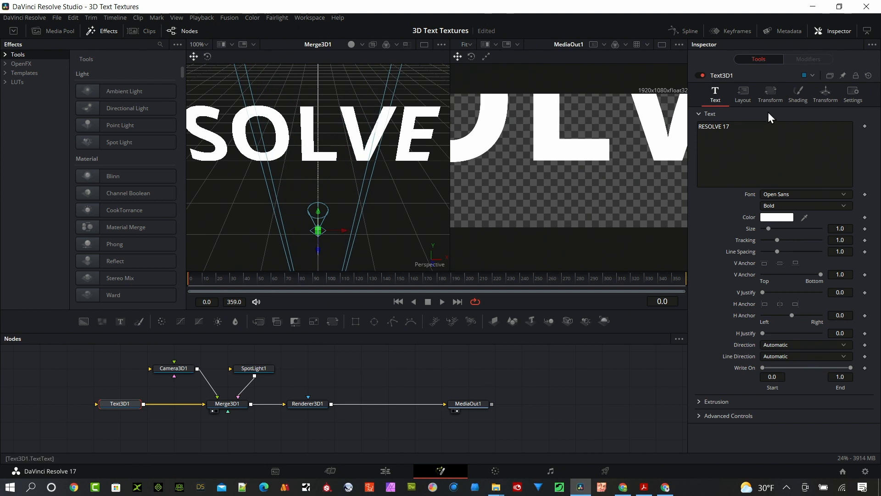
# Adjust Camera3D1's Translation Y/Z and Rotation X so the whole text fits the frame
pyautogui.click(175, 368)
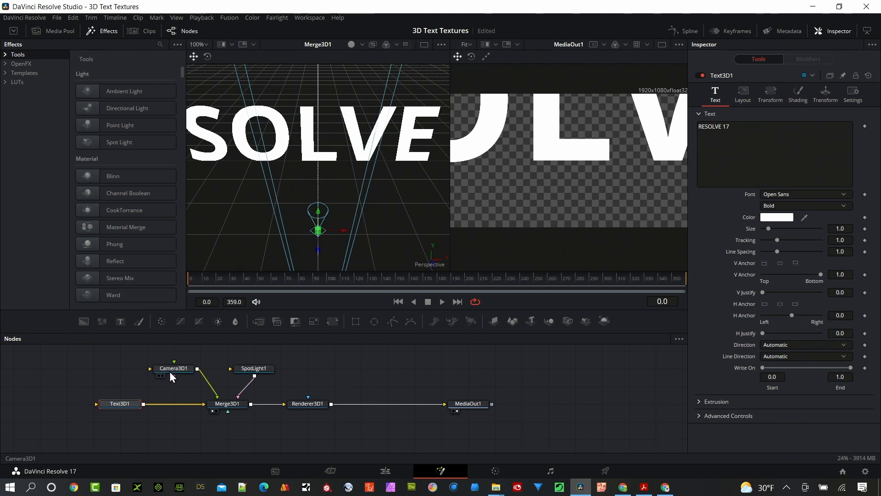
pyautogui.click(173, 368)
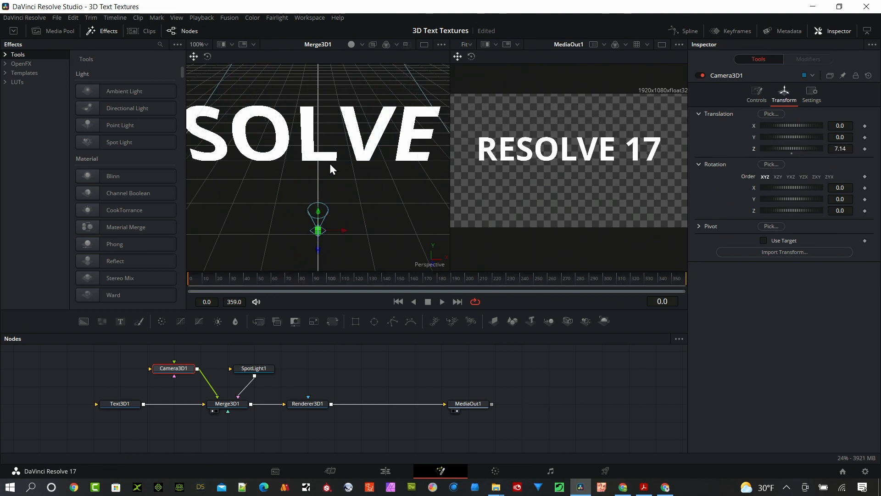
pyautogui.scroll(-3)
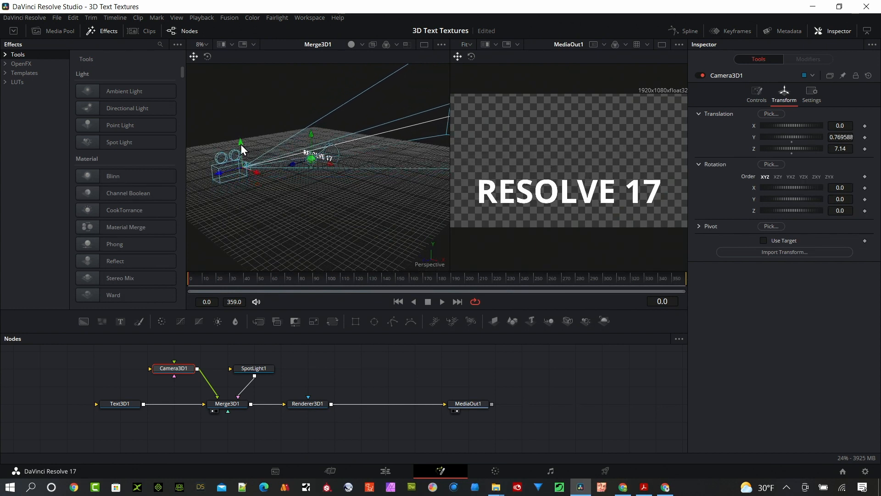
pyautogui.moveTo(241, 142); pyautogui.dragTo(264, 124)
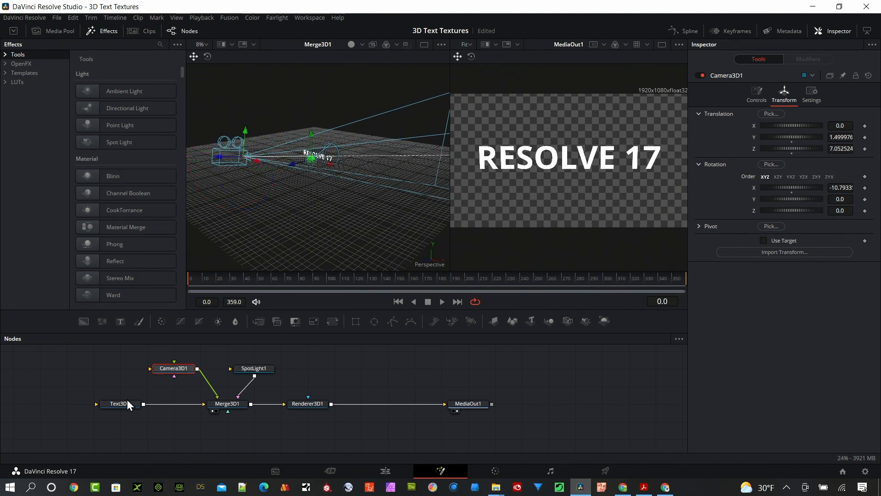
# Raise Text3D1's Extrusion Depth to about 0.18 for visible letter thickness
pyautogui.click(118, 404)
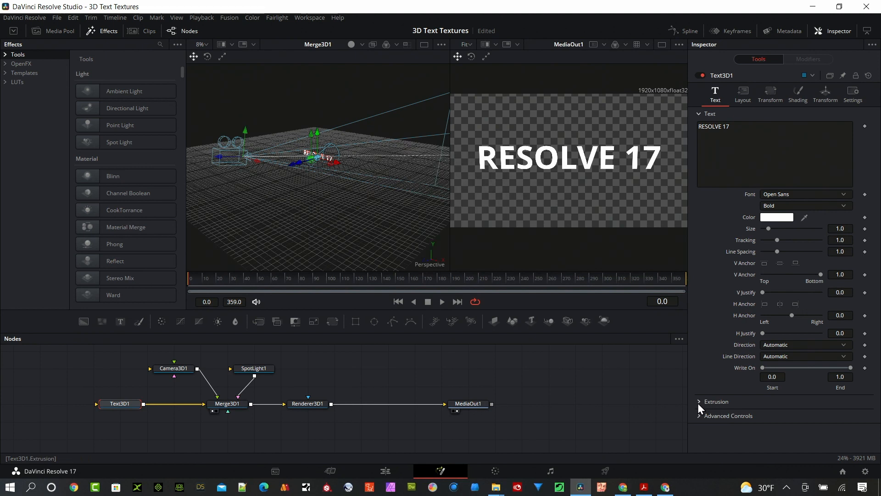
pyautogui.click(716, 401)
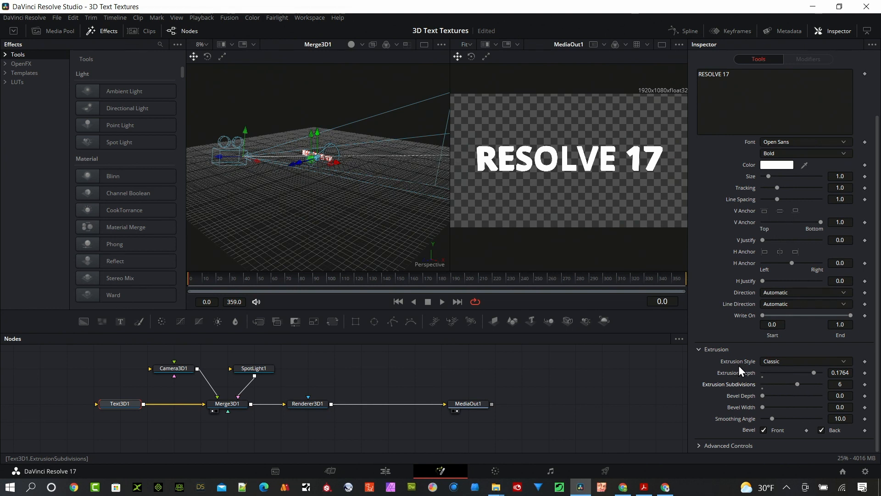
pyautogui.moveTo(624, 169)
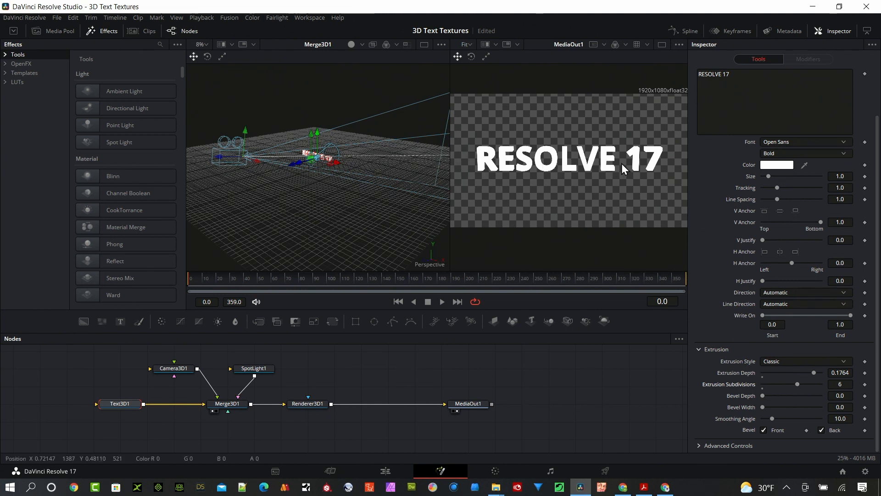
pyautogui.moveTo(763, 171)
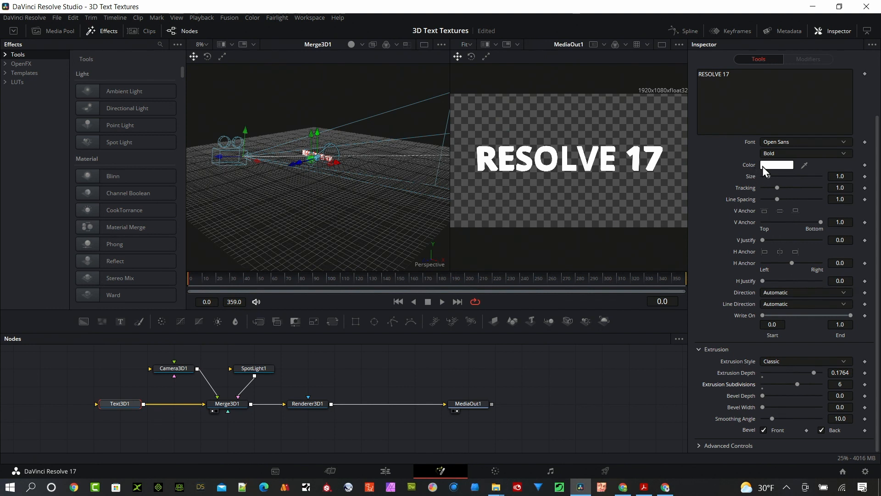
# Enable Lighting in Renderer3D1 and select SpotLight1 to show its controls
pyautogui.click(308, 404)
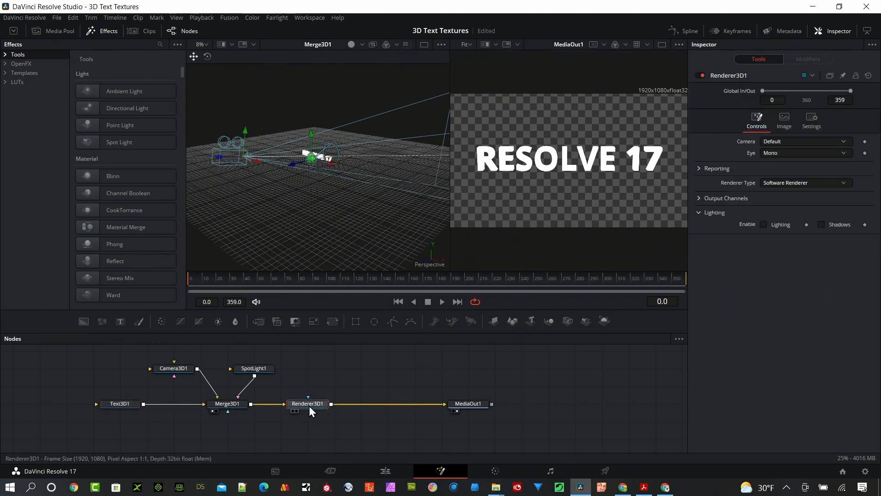
pyautogui.click(765, 224)
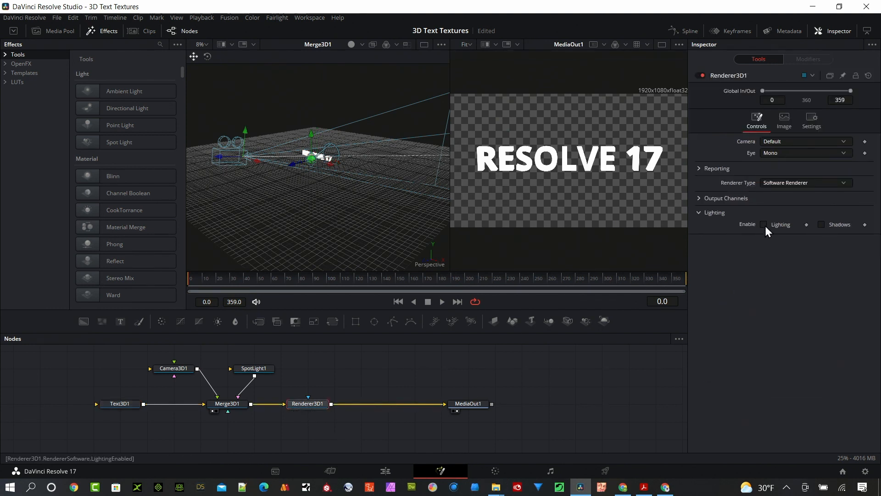
pyautogui.click(763, 224)
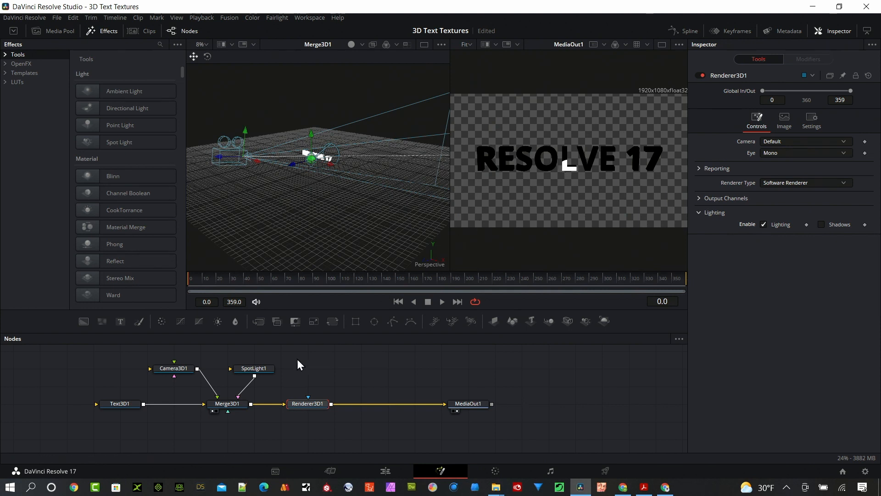
pyautogui.click(253, 368)
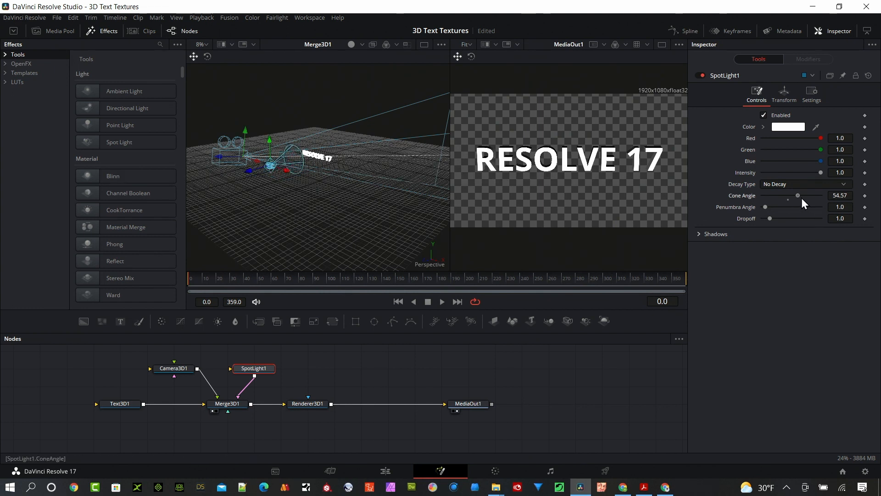
# Set SpotLight1 to Linear decay, 90° cone angle and intensity 3.0
pyautogui.click(805, 183)
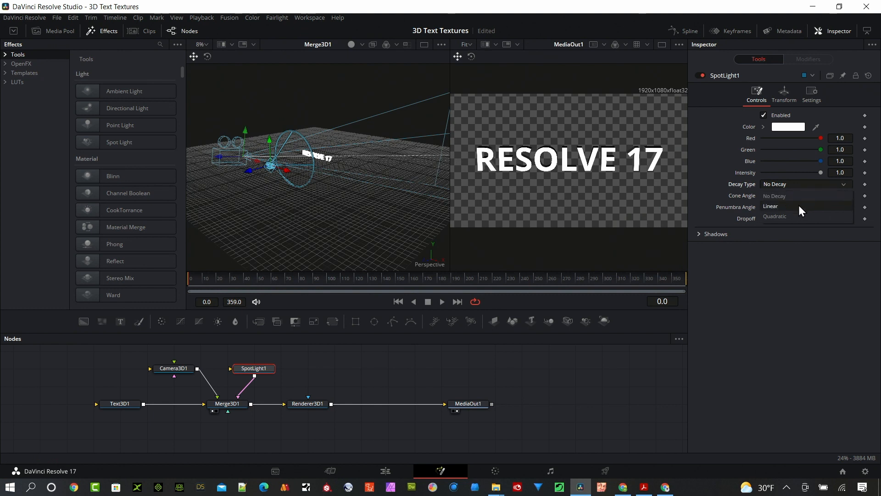
pyautogui.click(770, 205)
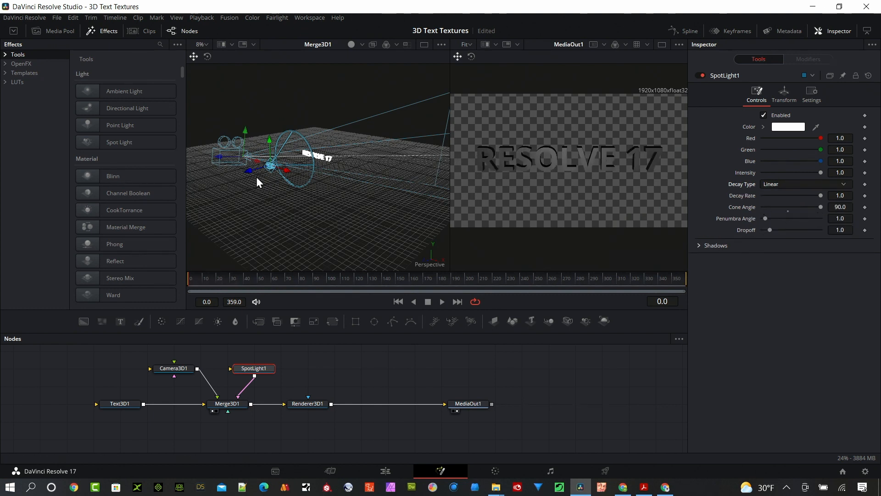
pyautogui.click(839, 172)
pyautogui.write('3')
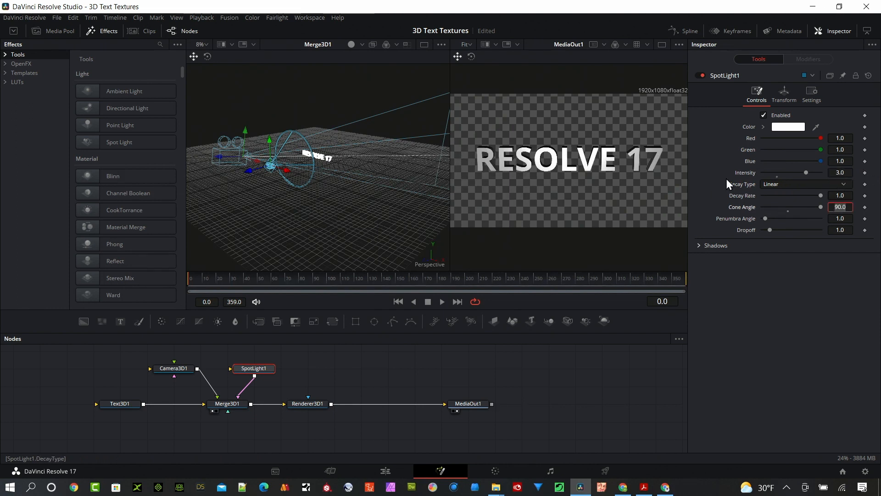
pyautogui.moveTo(497, 164)
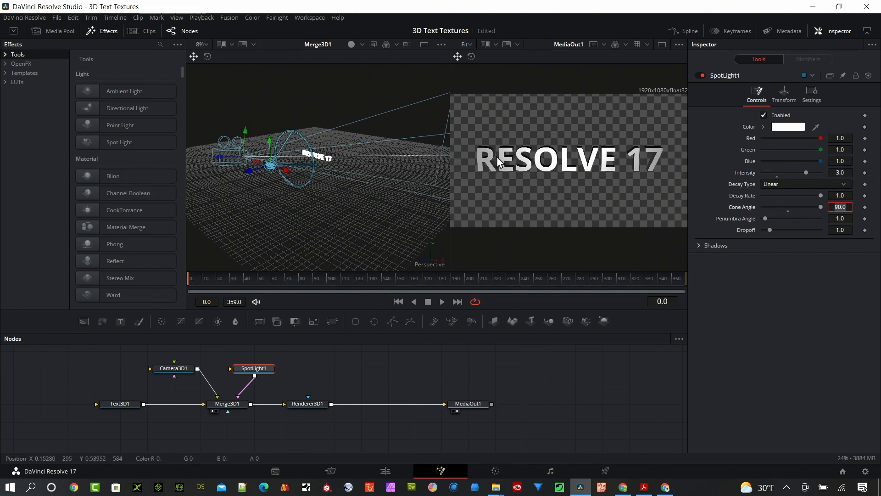
pyautogui.moveTo(601, 154)
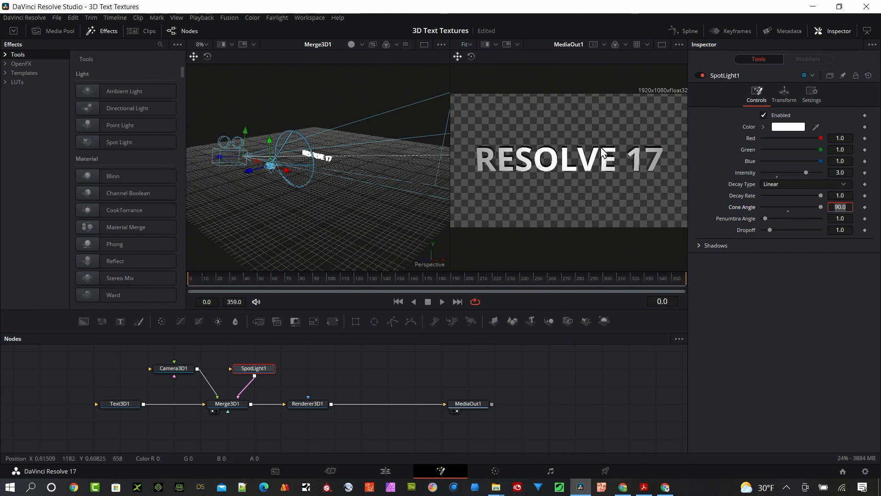
pyautogui.moveTo(573, 190)
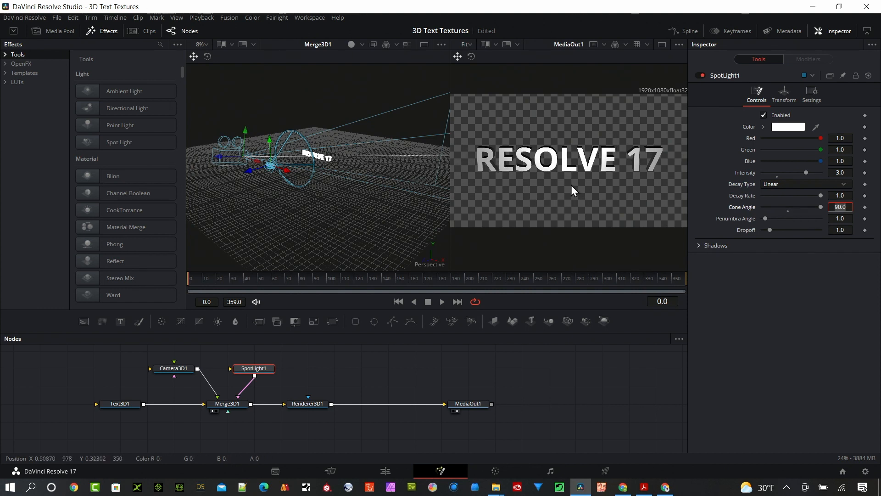
pyautogui.moveTo(549, 196)
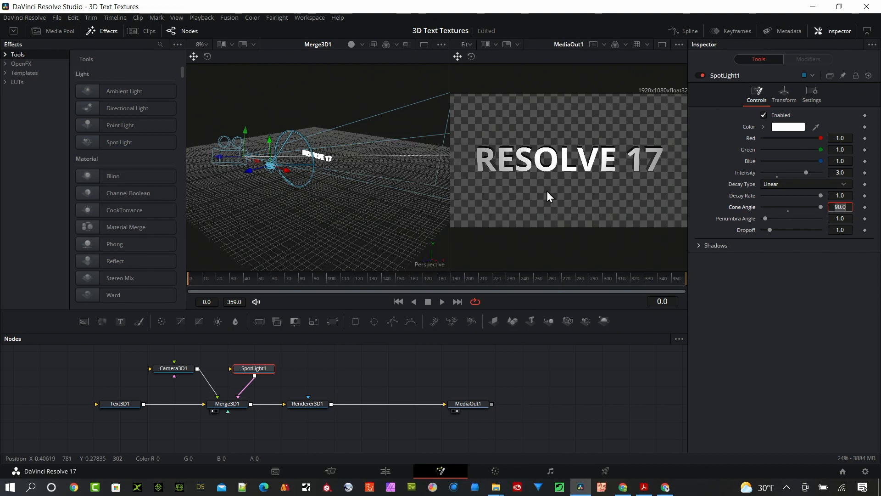
pyautogui.moveTo(542, 192)
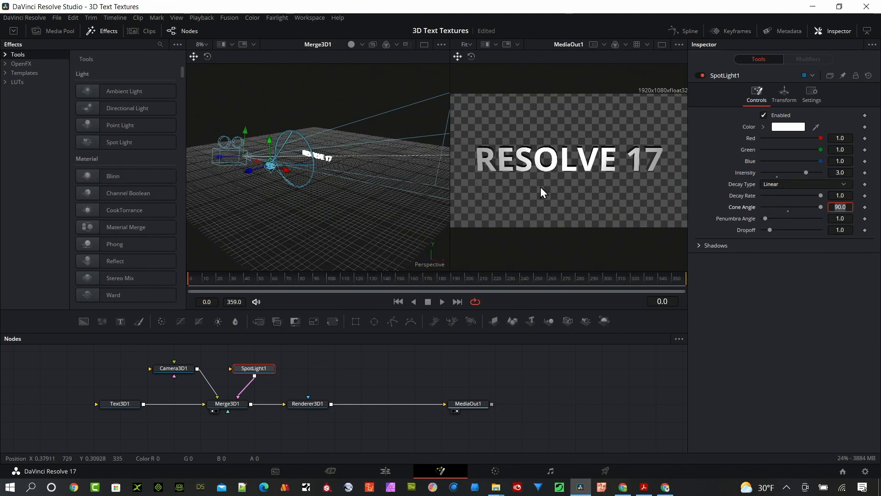
pyautogui.moveTo(351, 347)
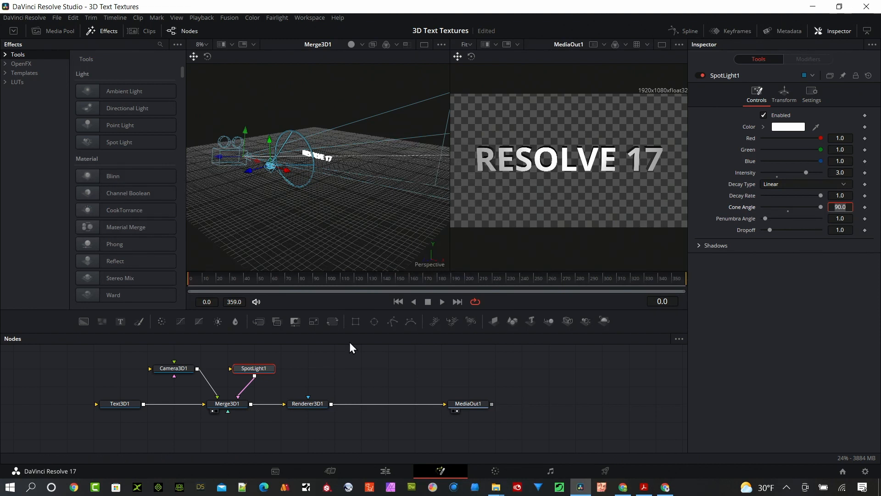
# Search 'rep' after Text3D1 and add a Replace Material 3D node before Merge3D
pyautogui.click(120, 404)
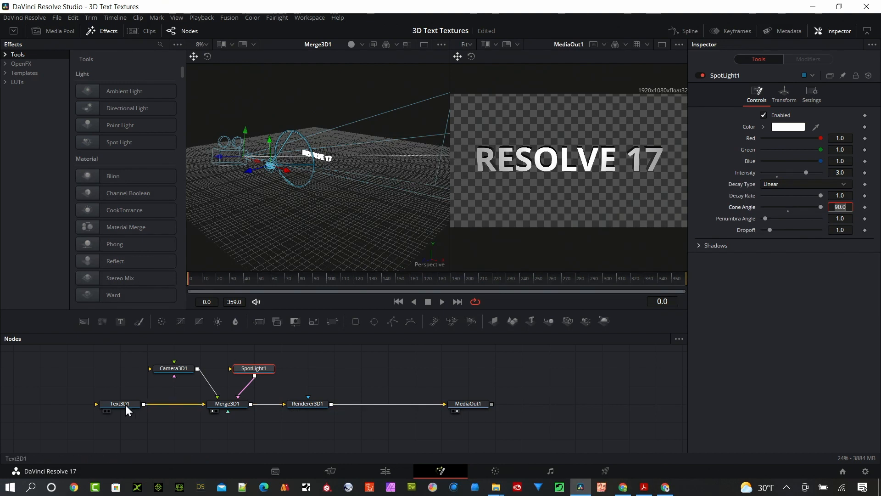
pyautogui.click(92, 403)
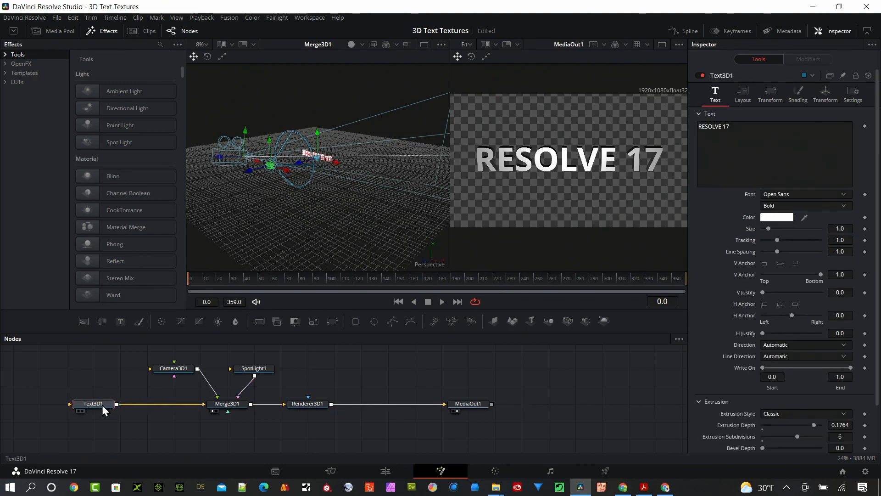
pyautogui.moveTo(101, 407)
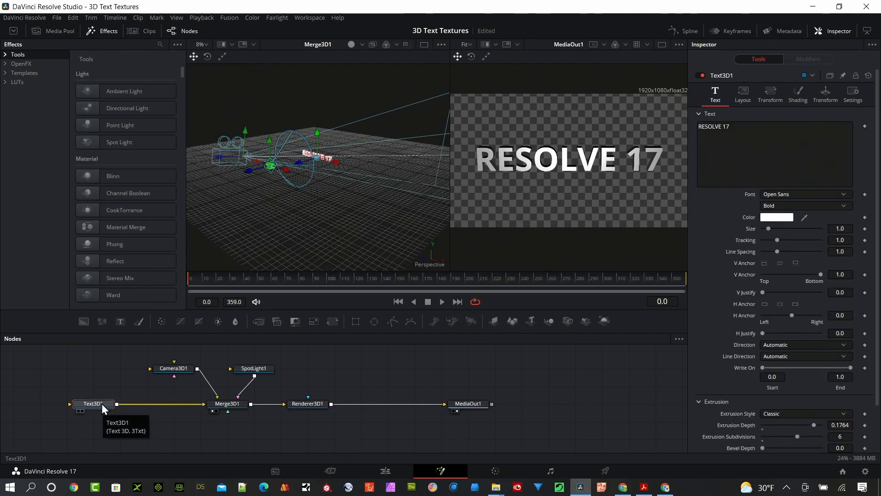
pyautogui.write('repl')
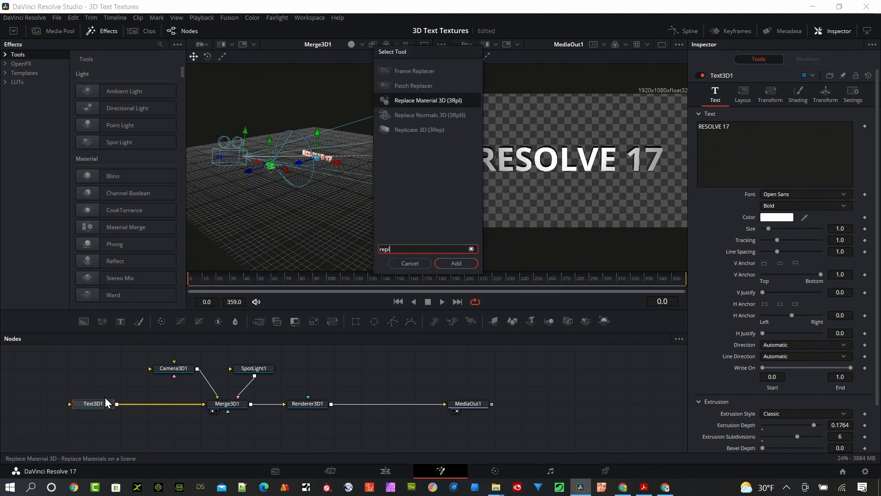
pyautogui.moveTo(410, 107)
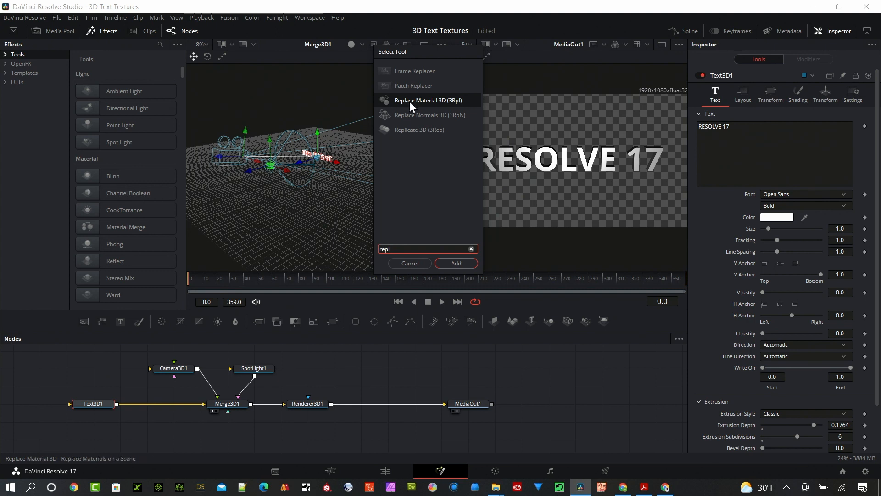
pyautogui.moveTo(453, 237)
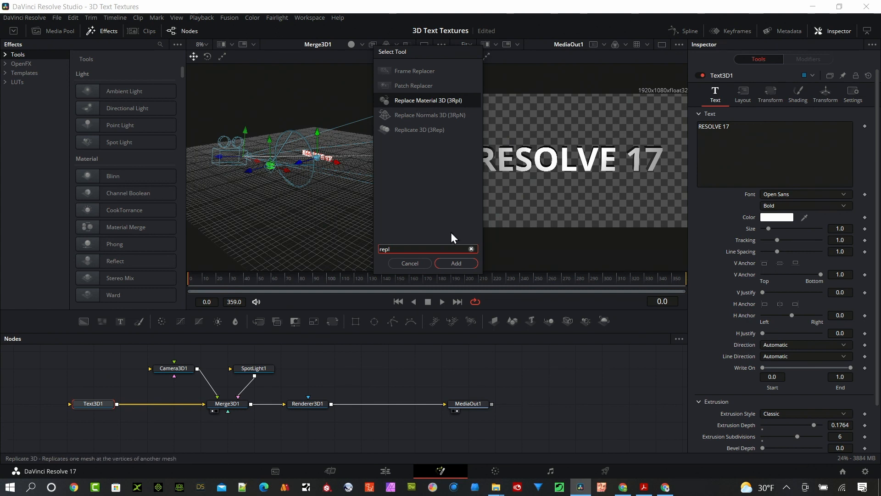
pyautogui.click(455, 263)
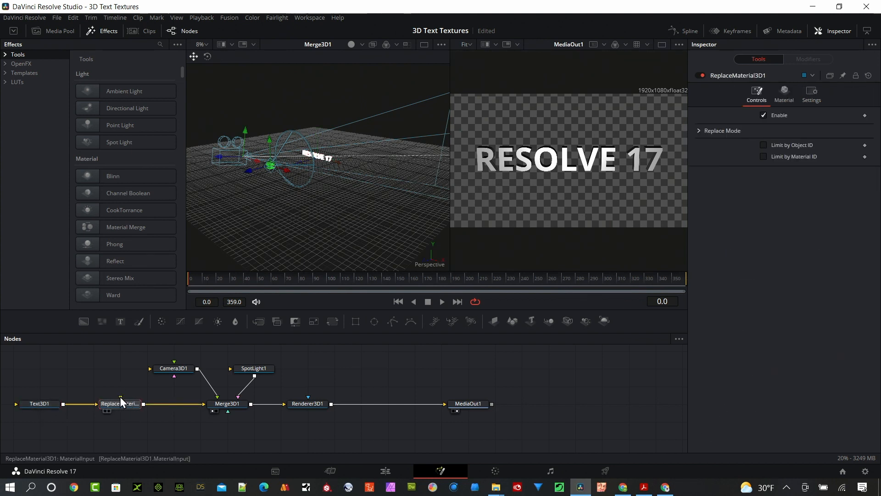
pyautogui.moveTo(123, 404)
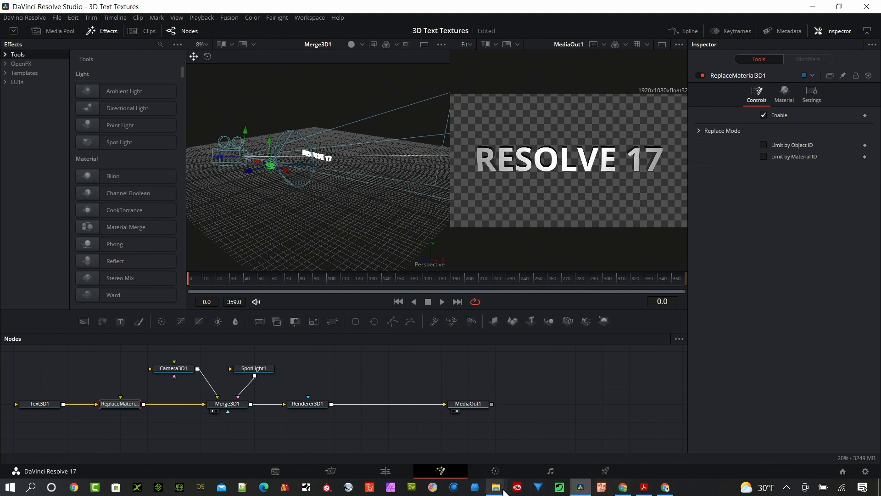
# Feed the sand image into ReplaceMaterial3D's material and inspect its specular settings on the letters
pyautogui.click(495, 486)
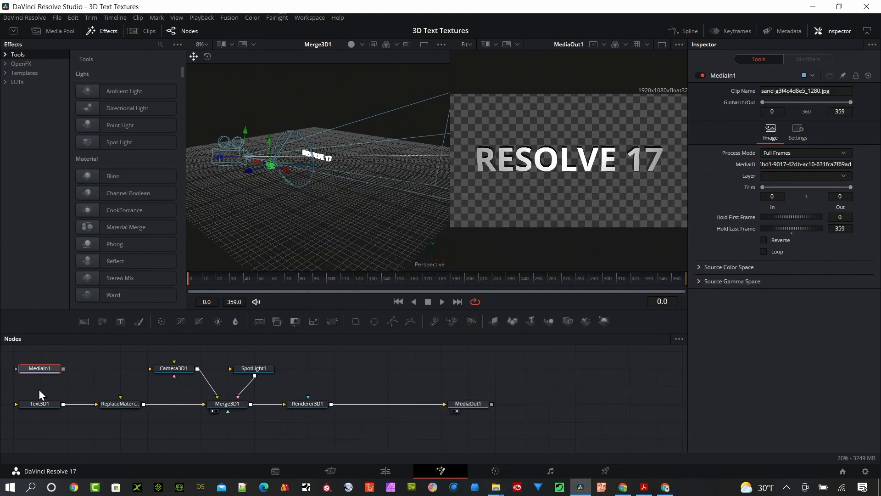
pyautogui.click(119, 404)
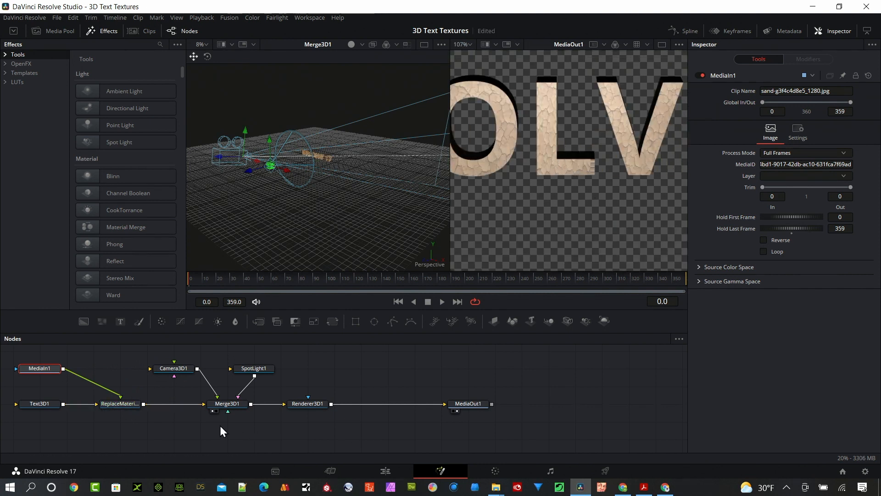
pyautogui.click(119, 404)
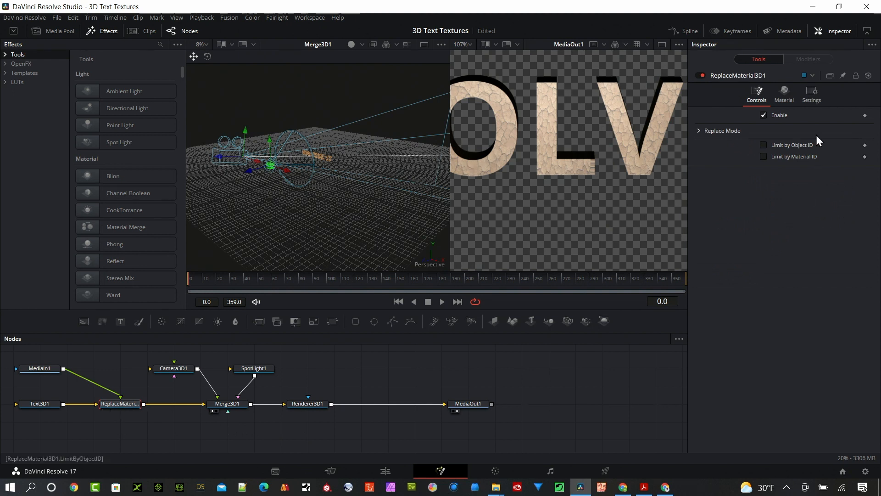
pyautogui.click(782, 94)
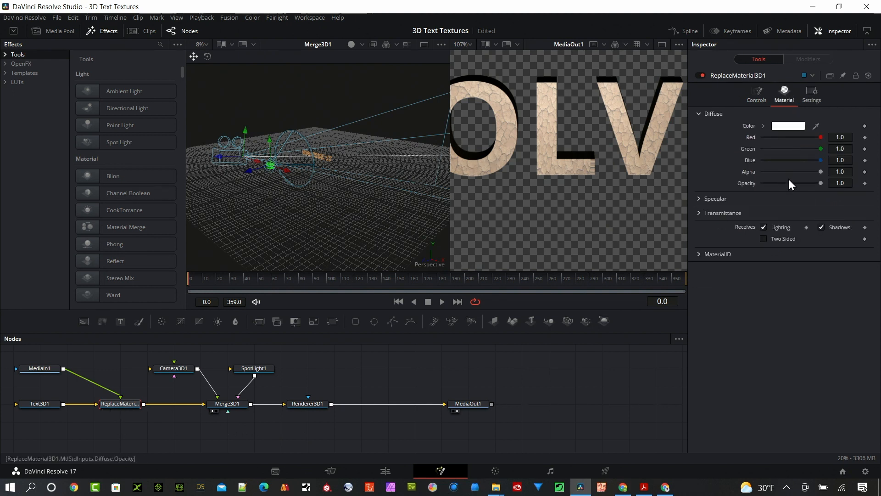
pyautogui.click(715, 198)
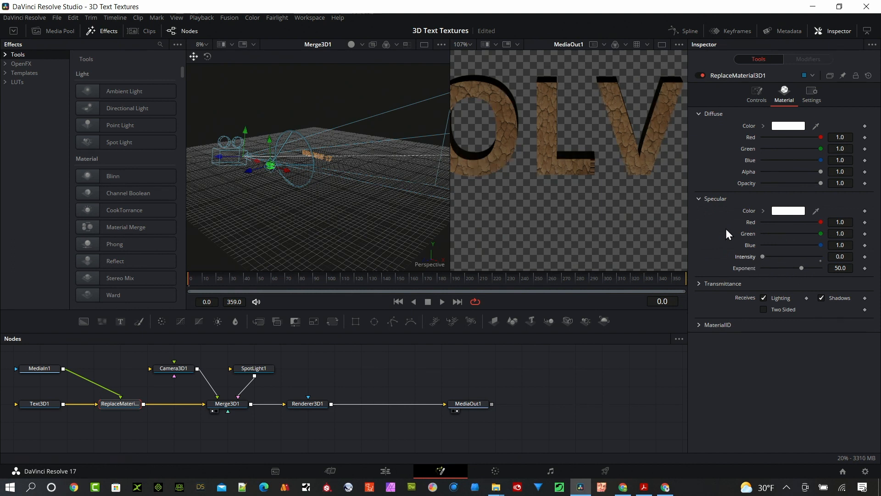
pyautogui.moveTo(617, 120)
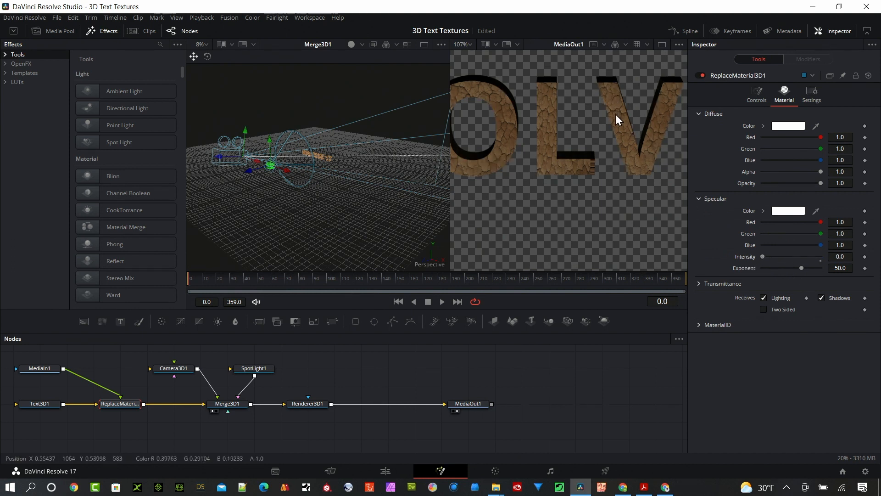
pyautogui.moveTo(617, 119)
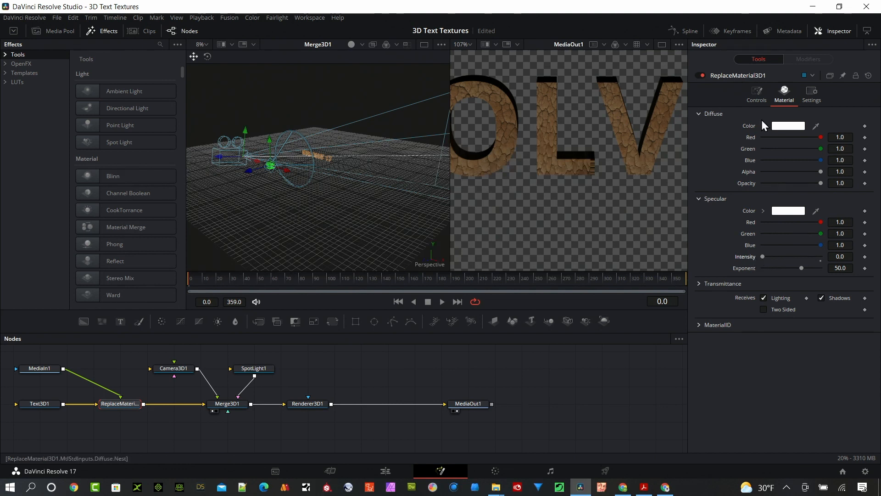
pyautogui.click(755, 93)
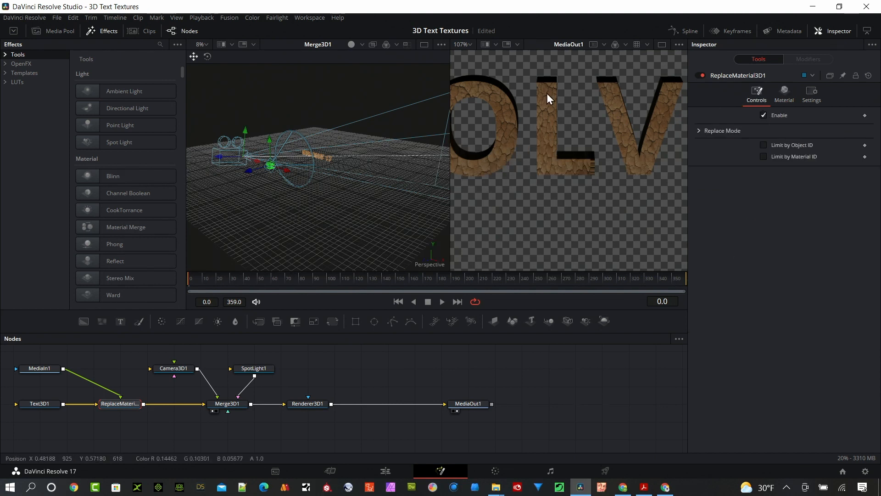
pyautogui.moveTo(651, 124)
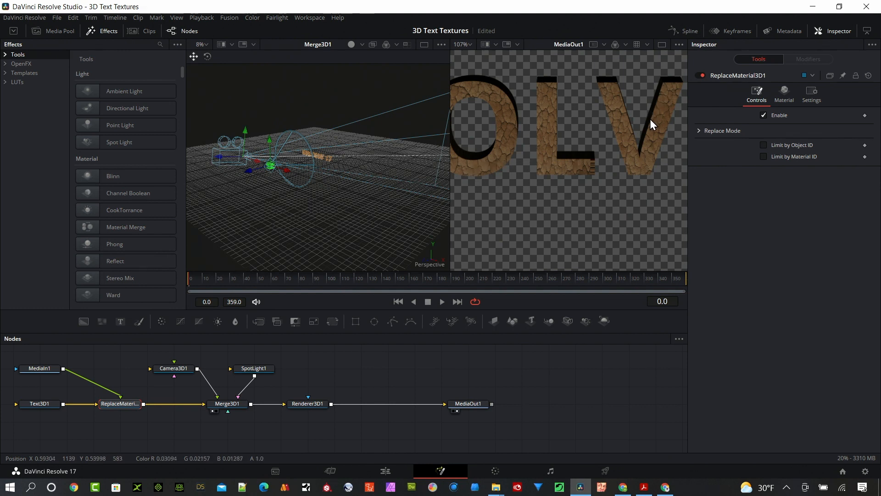
pyautogui.moveTo(470, 260)
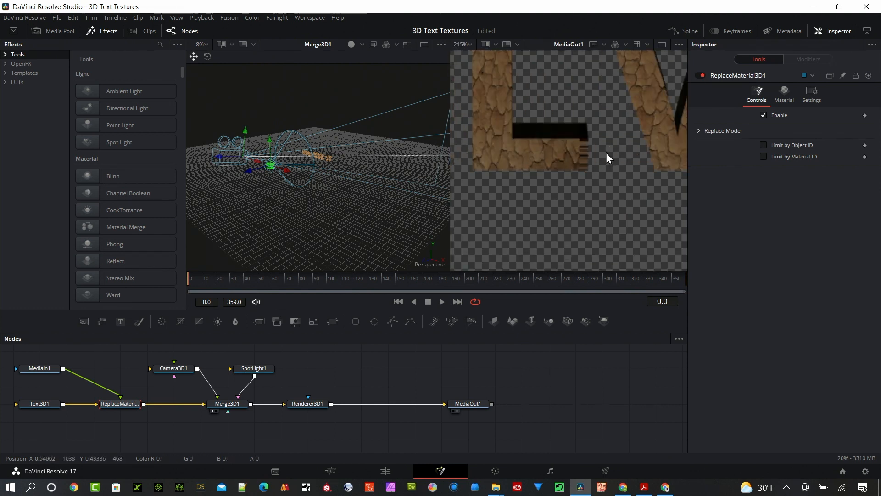
# Switch to a single viewer showing the sand-textured RESOLVE 17 render alone
pyautogui.click(461, 44)
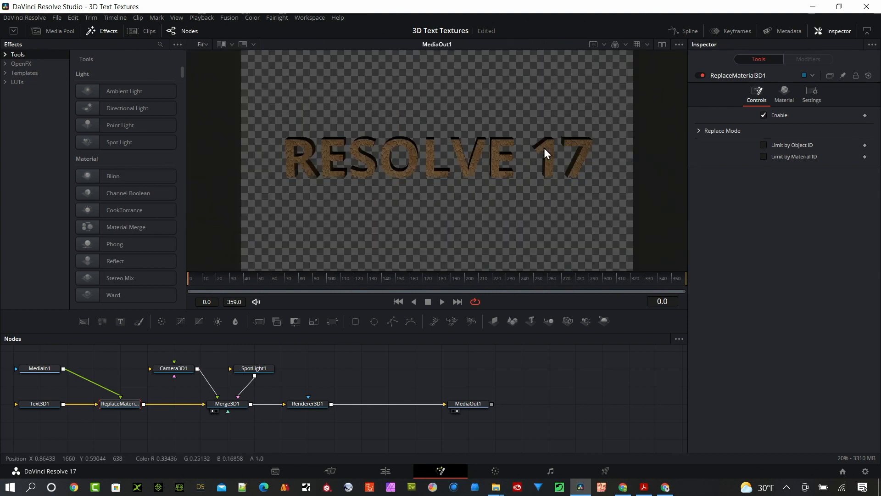
pyautogui.moveTo(107, 387)
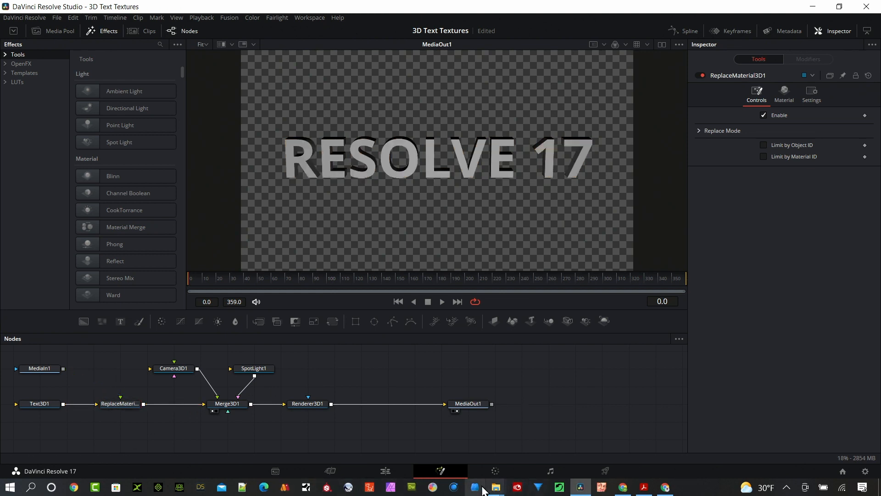
# Feed the grey stone-wall image into ReplaceMaterial3D so RESOLVE 17 takes the stone texture
pyautogui.click(494, 486)
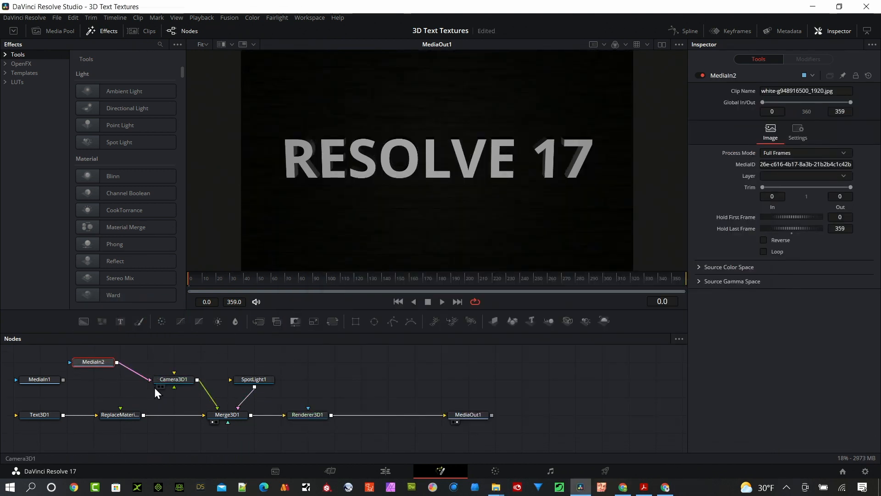
pyautogui.click(118, 414)
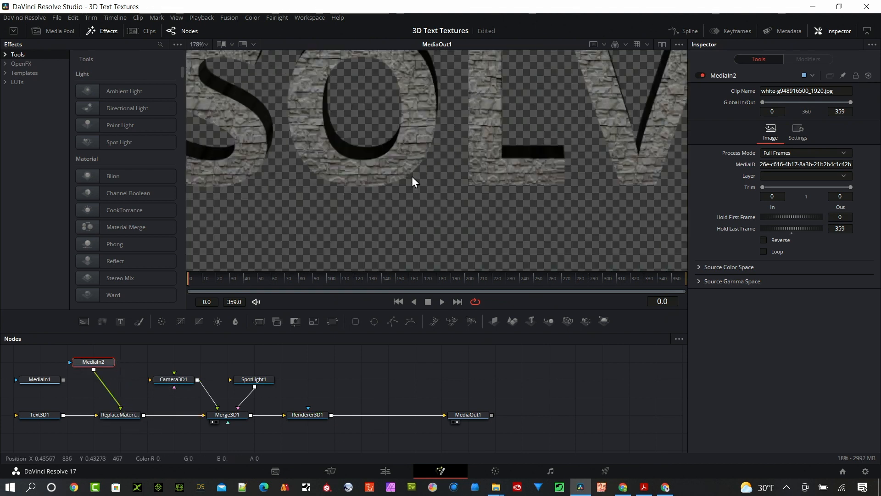
pyautogui.moveTo(438, 124)
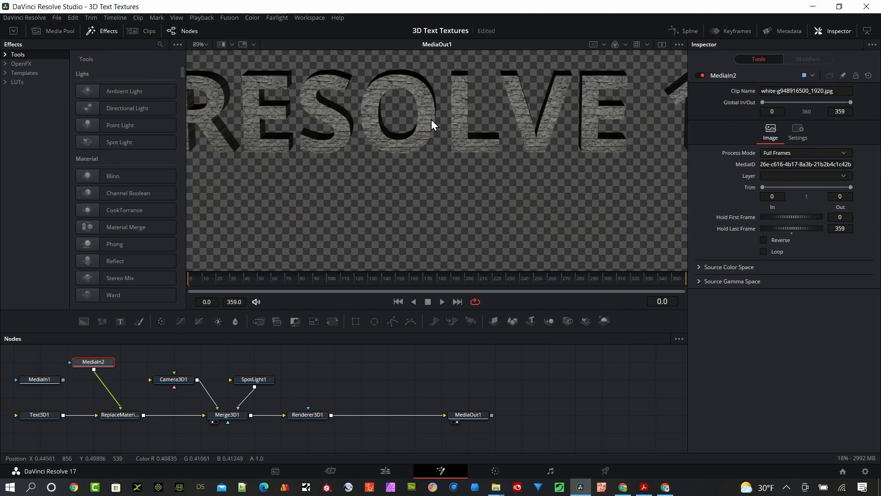
pyautogui.moveTo(434, 128)
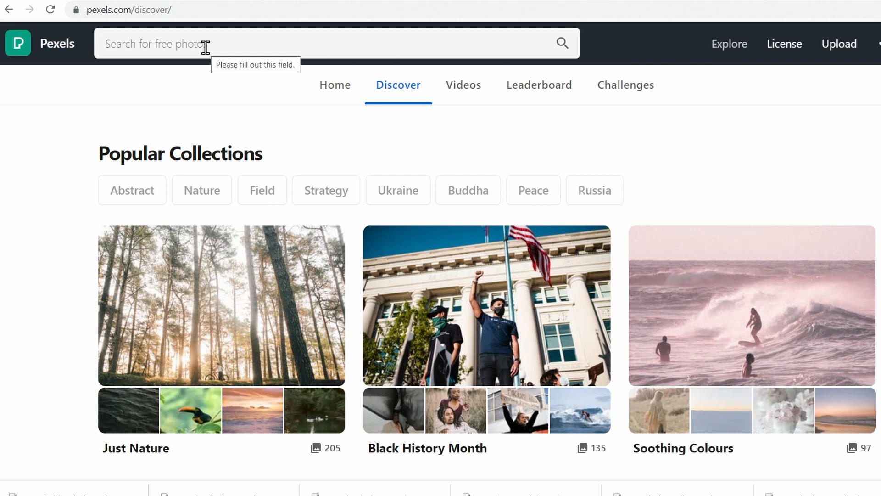
# Search Pexels for 'textures' and browse the wood, stone, water and leather photo results
pyautogui.click(225, 43)
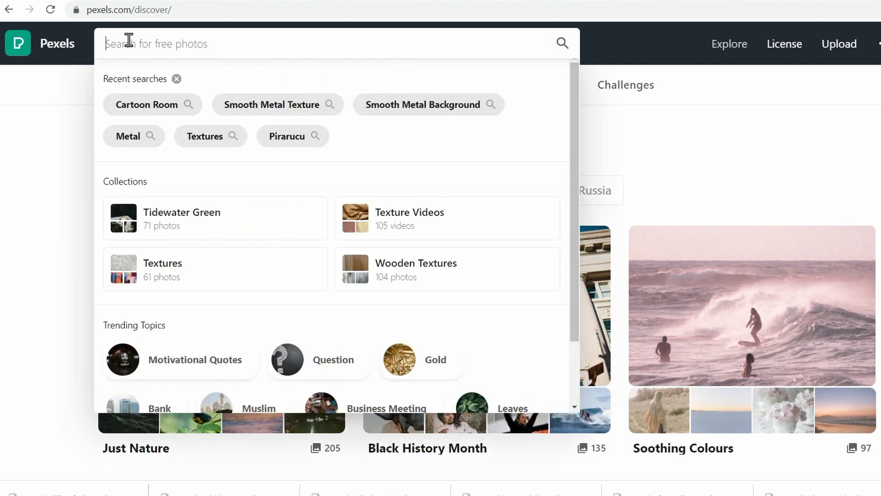
pyautogui.write('textures')
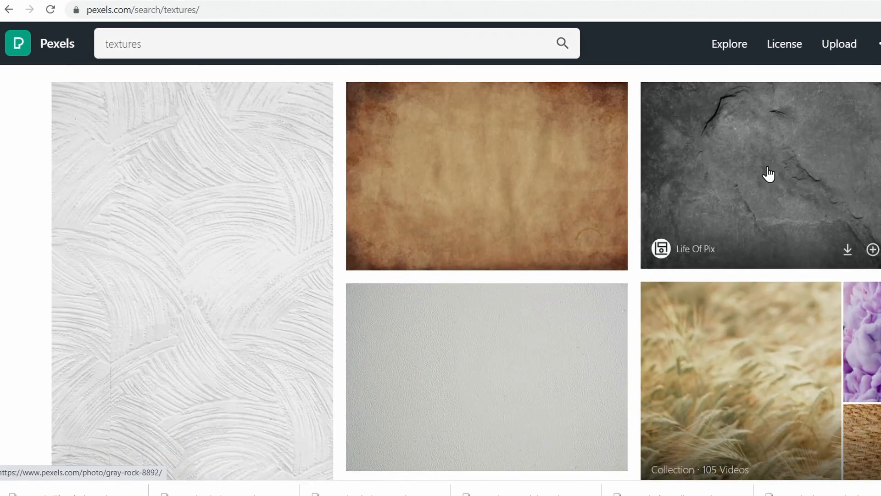
pyautogui.scroll(-3)
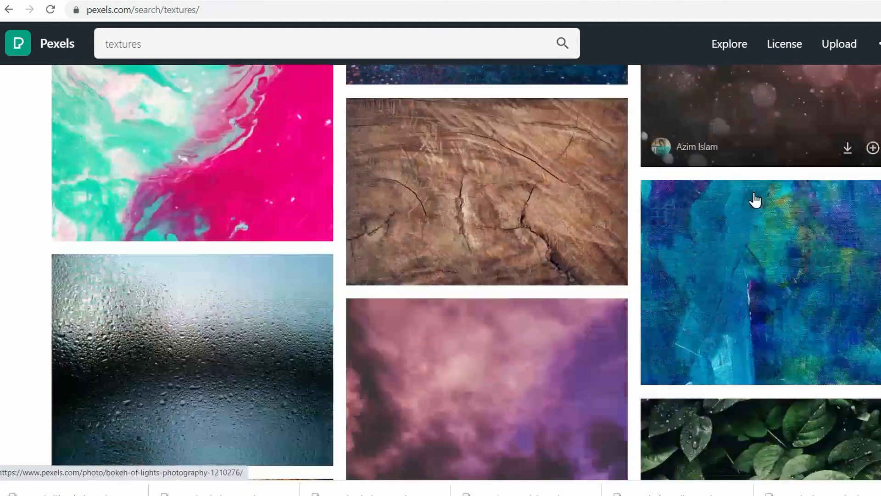
pyautogui.scroll(-3)
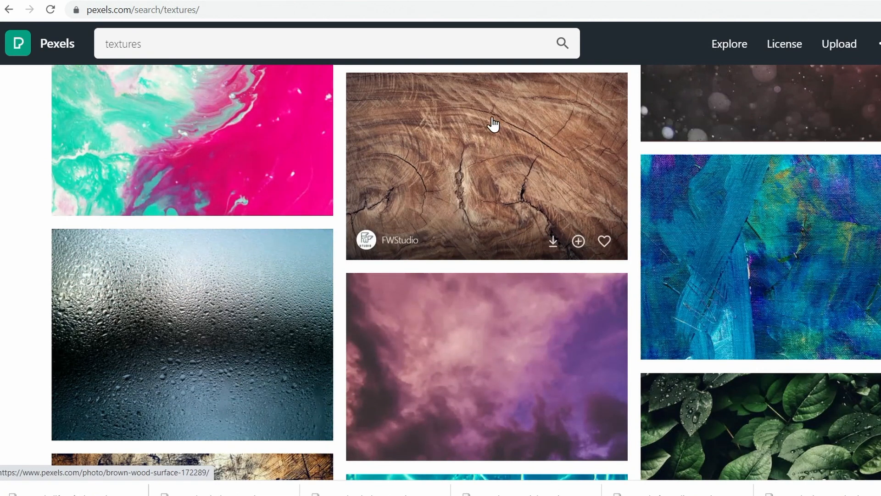
pyautogui.moveTo(520, 197)
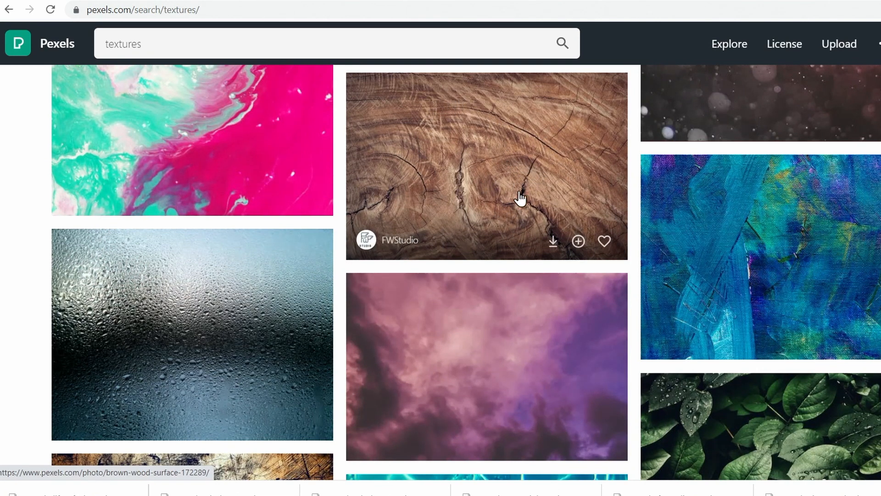
pyautogui.scroll(-3)
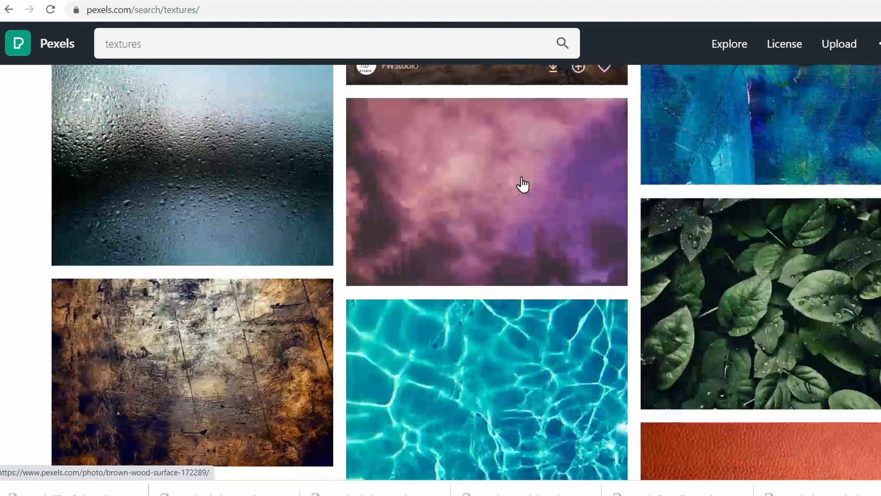
pyautogui.scroll(-3)
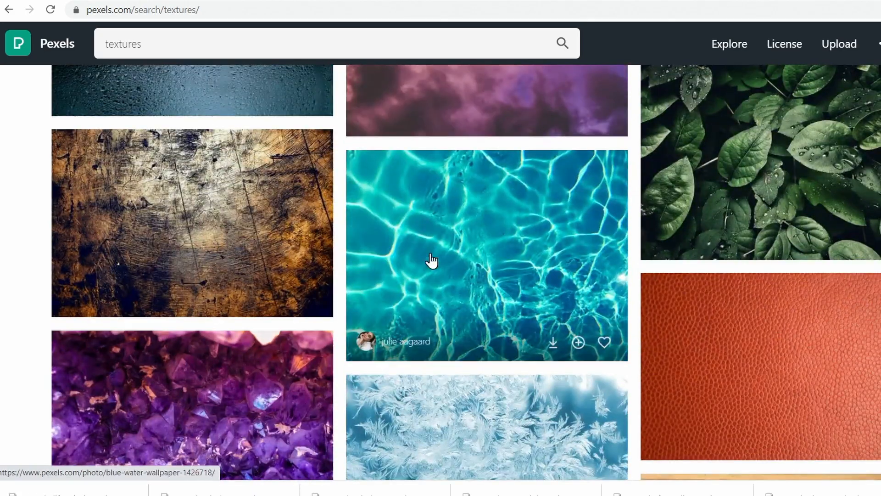
pyautogui.scroll(-3)
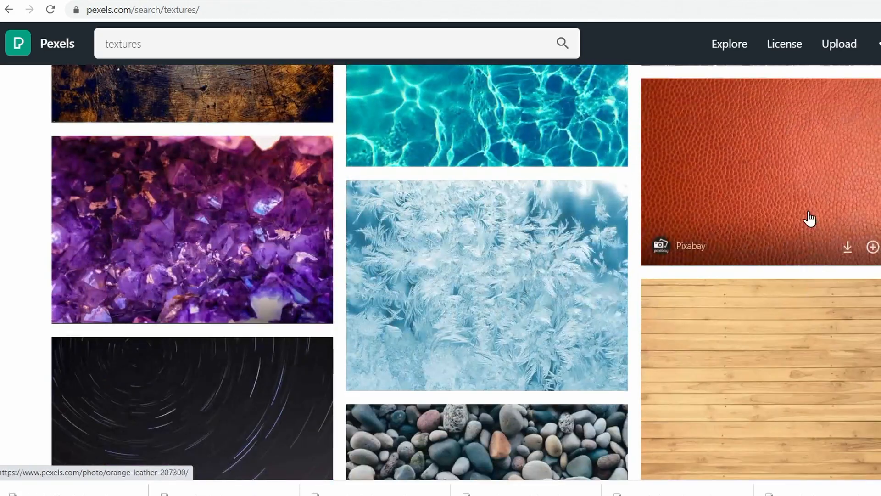
pyautogui.scroll(-3)
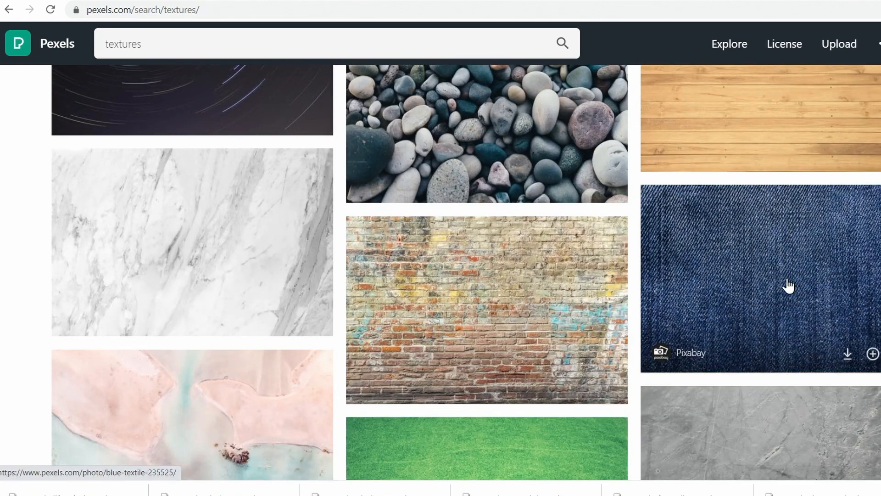
pyautogui.scroll(-3)
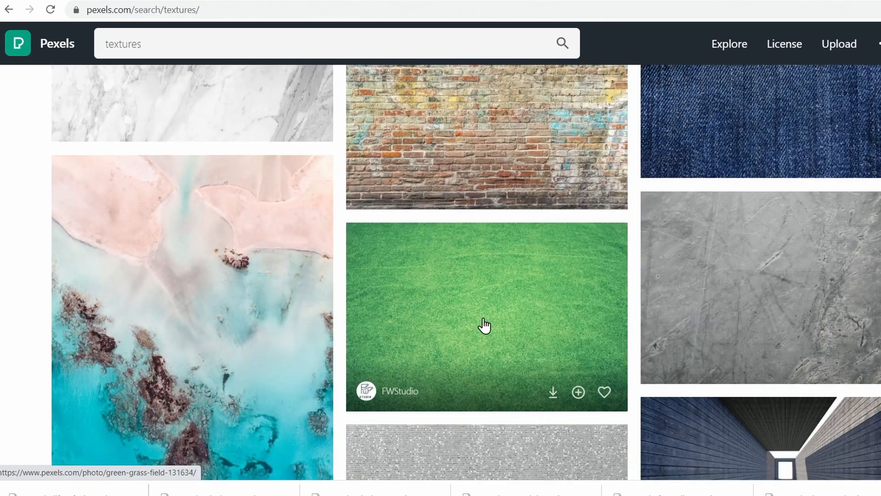
pyautogui.scroll(-3)
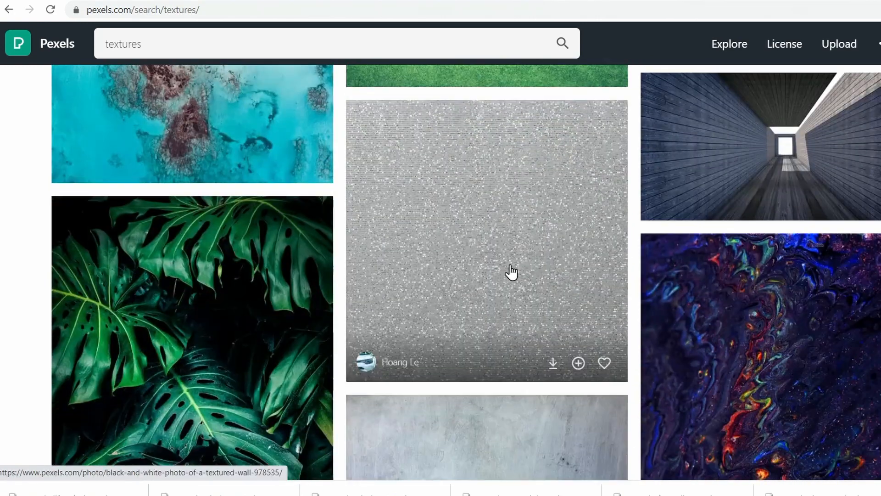
pyautogui.scroll(-3)
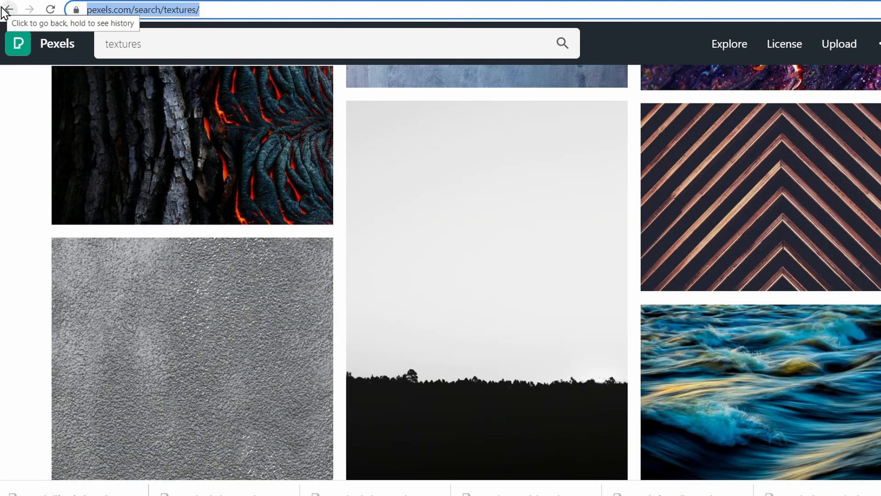
# Go to Pixabay's texture image search and browse the wood, fabric, stone and brick results
pyautogui.write('pixabay')
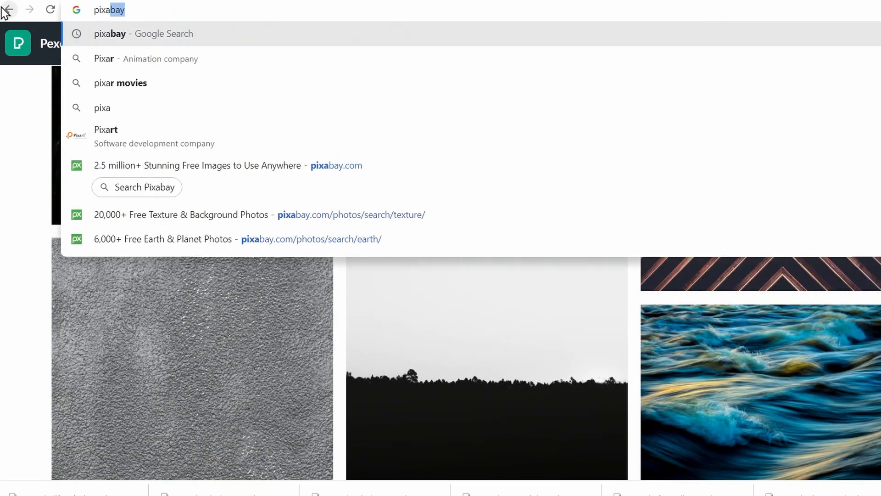
pyautogui.click(229, 165)
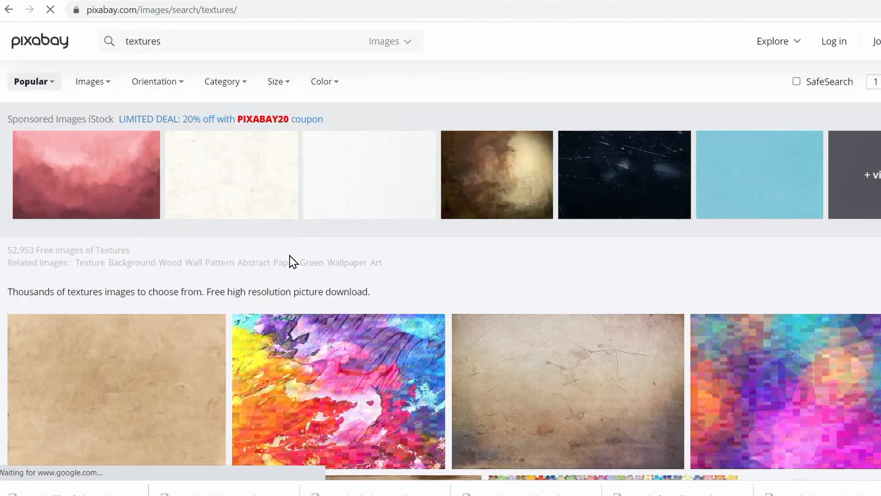
pyautogui.scroll(-3)
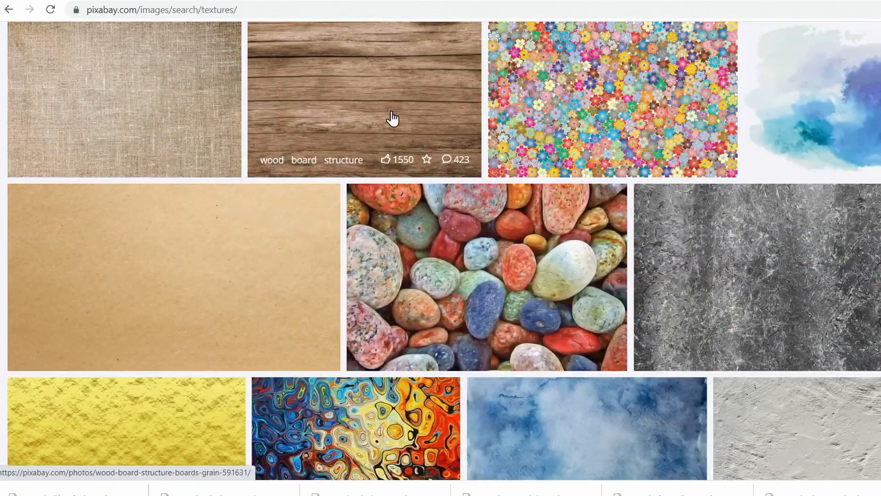
pyautogui.scroll(-3)
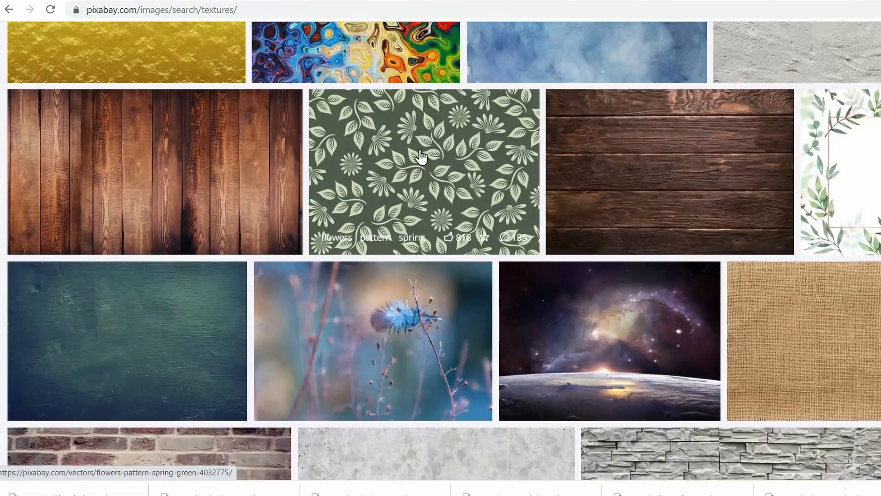
pyautogui.scroll(-3)
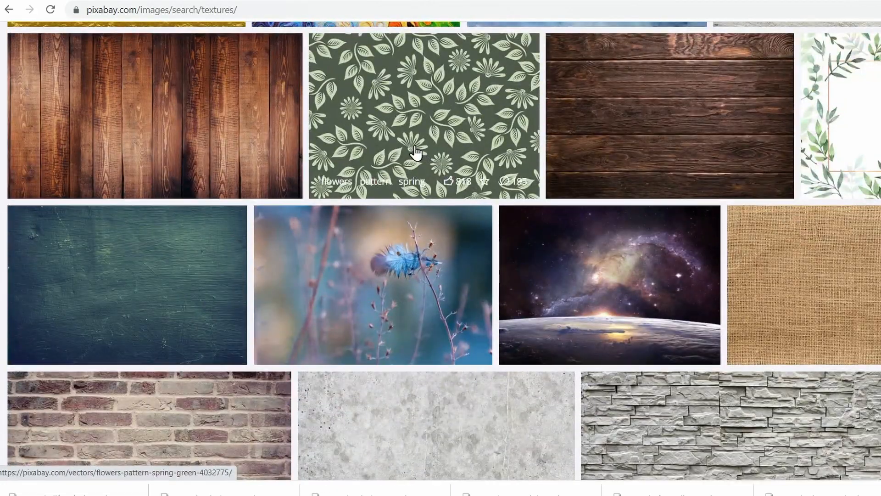